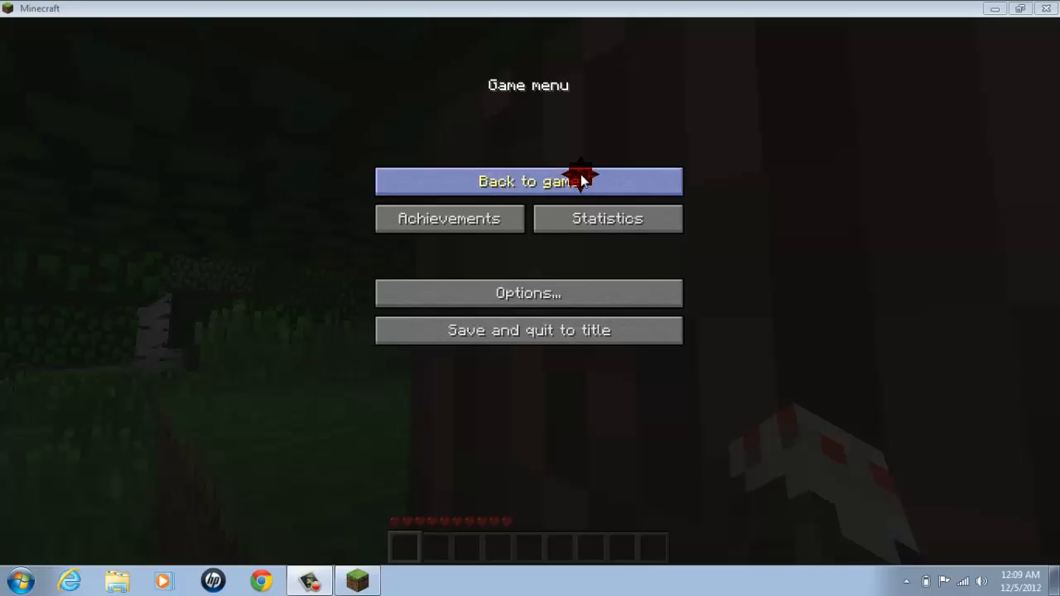
- Save and quit the Beta 1.7 world to the title screen, then close Minecraft
click(528, 180)
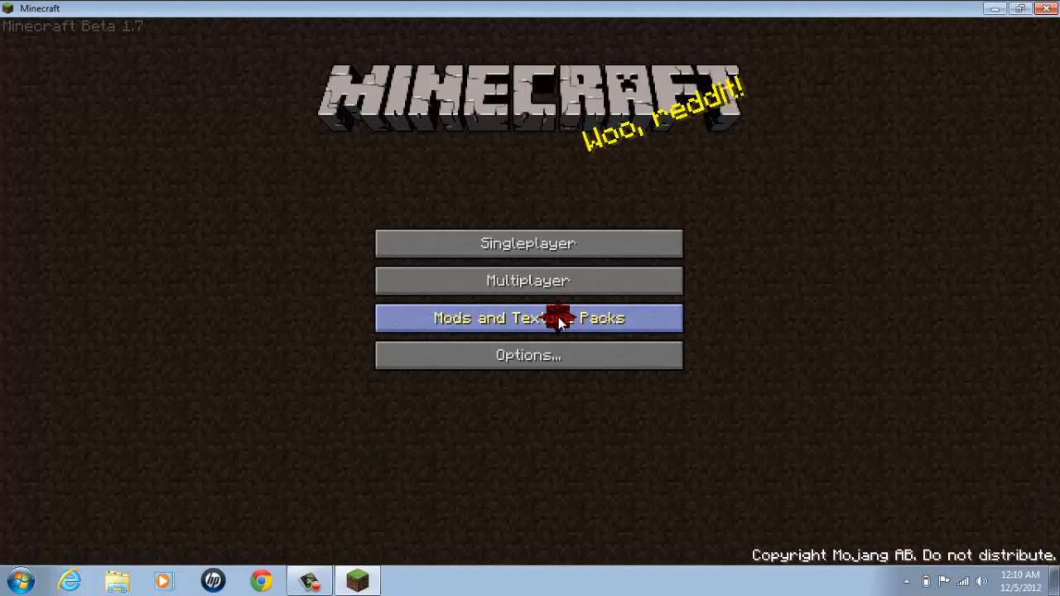
mouse_move(527, 280)
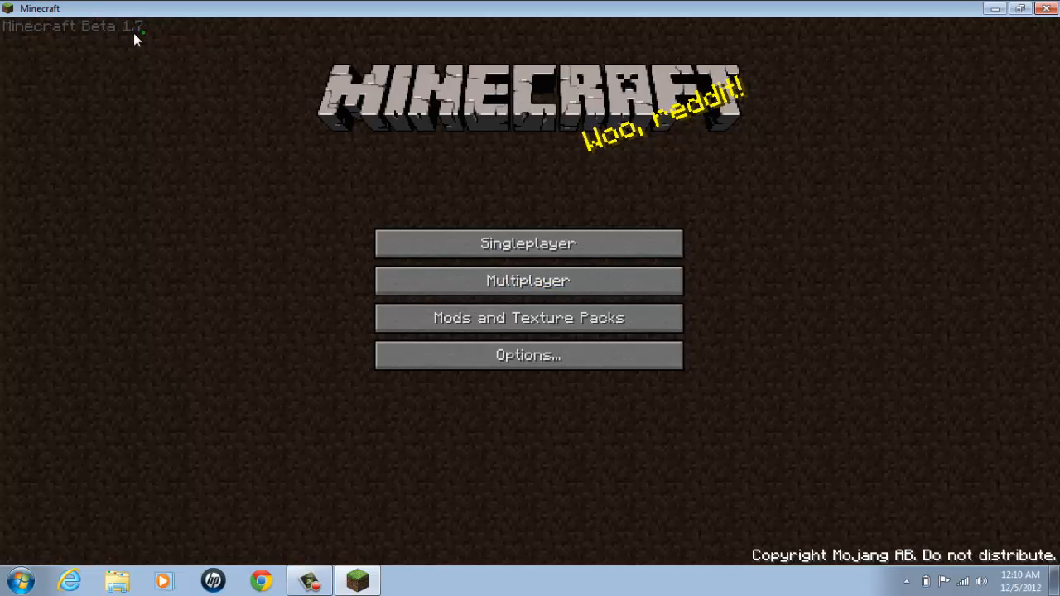
mouse_move(262, 209)
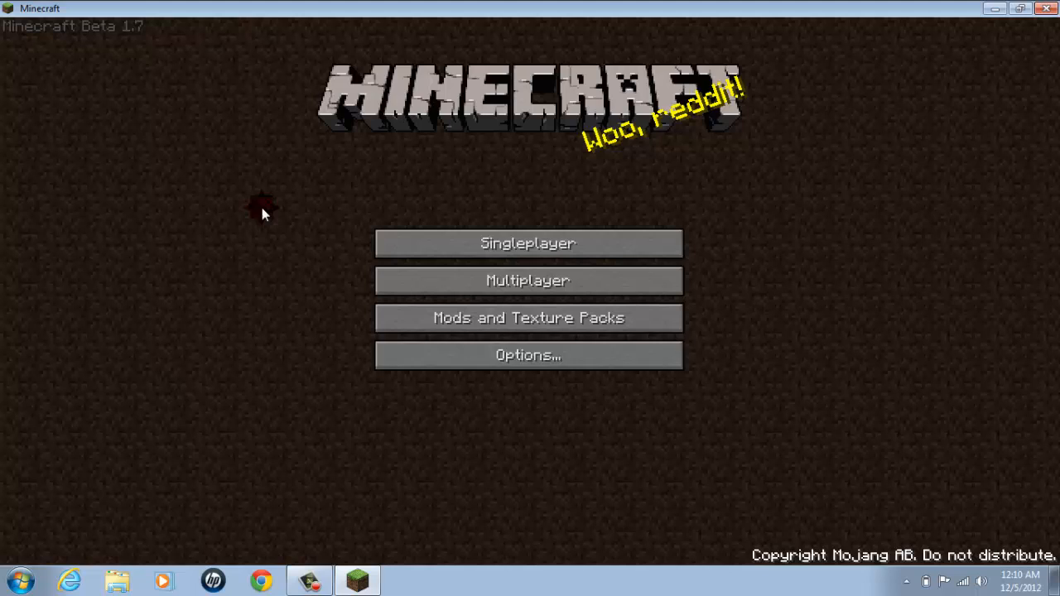
mouse_move(528, 355)
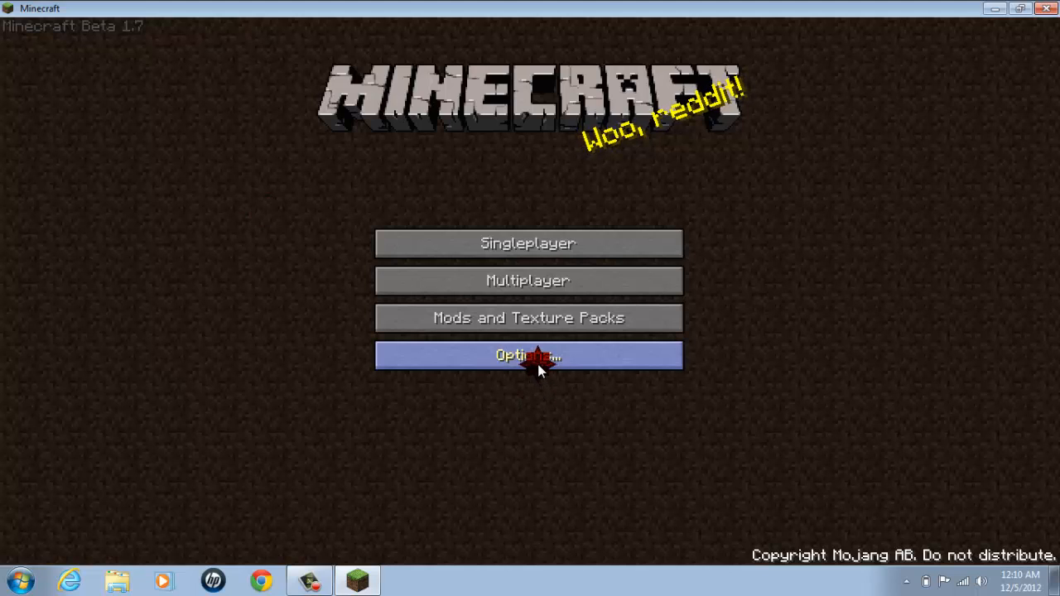
click(528, 355)
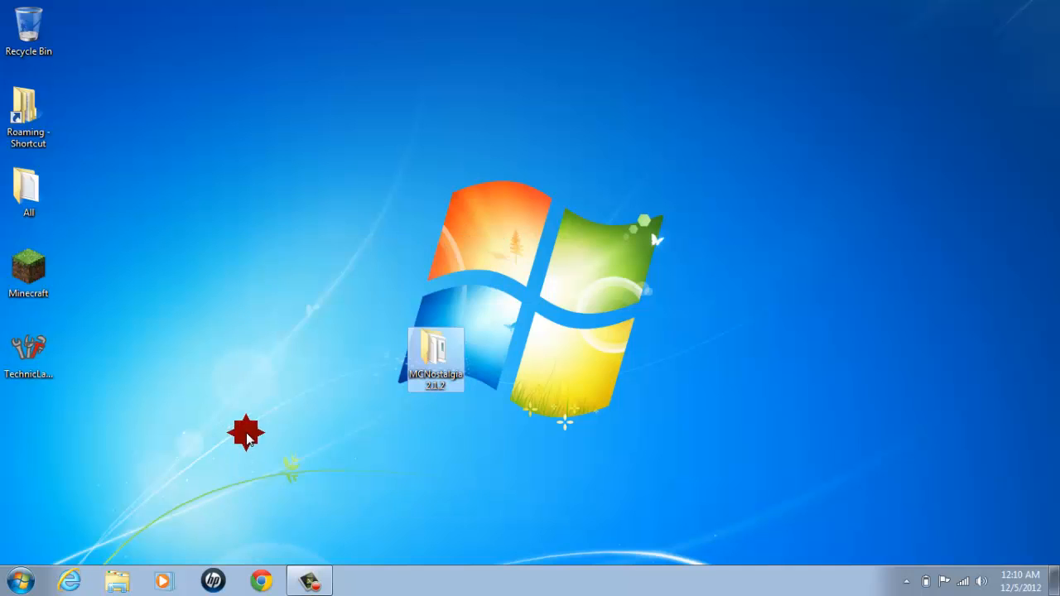
mouse_move(65, 315)
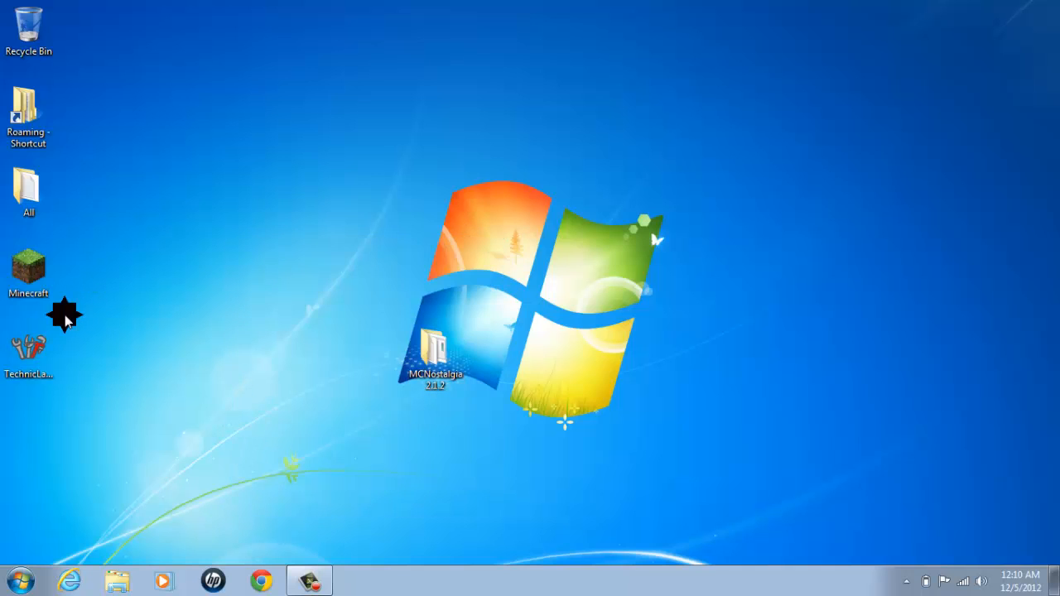
mouse_move(65, 276)
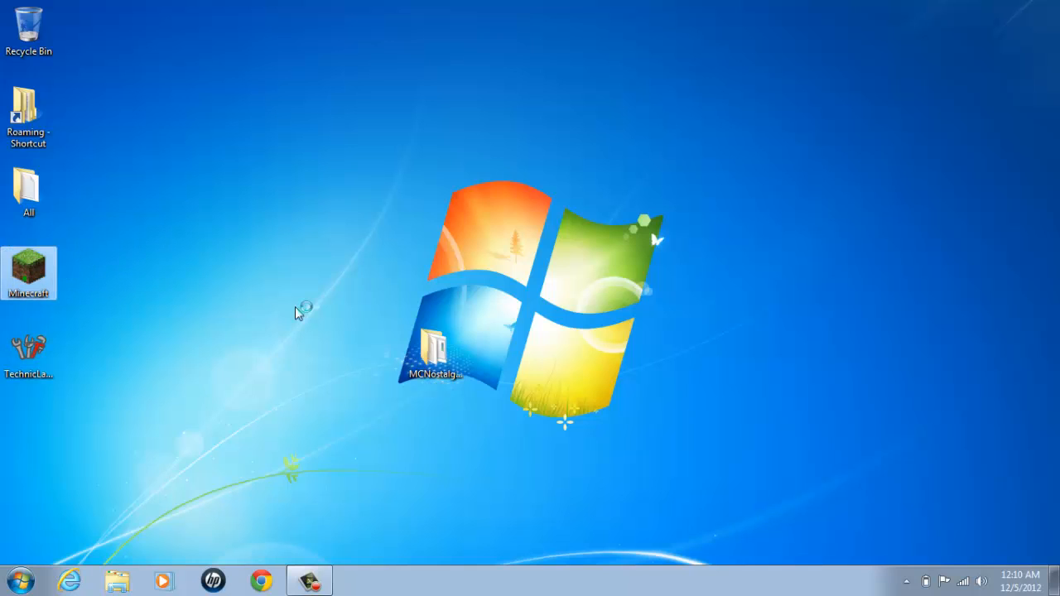
mouse_move(428, 337)
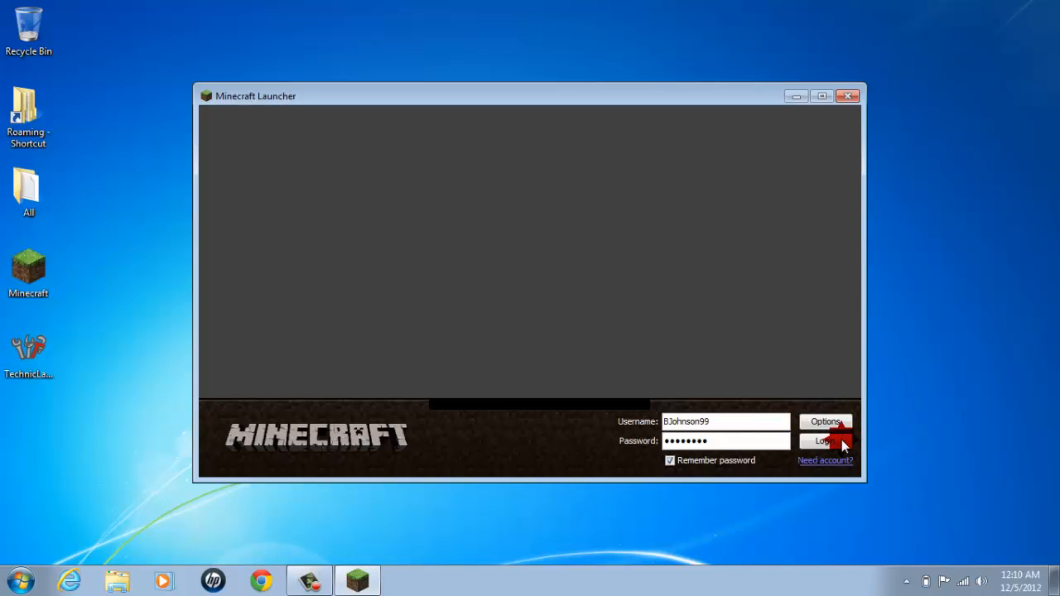
- Force a launcher update so Minecraft 1.4.5 loads, then quit from its title screen
click(824, 422)
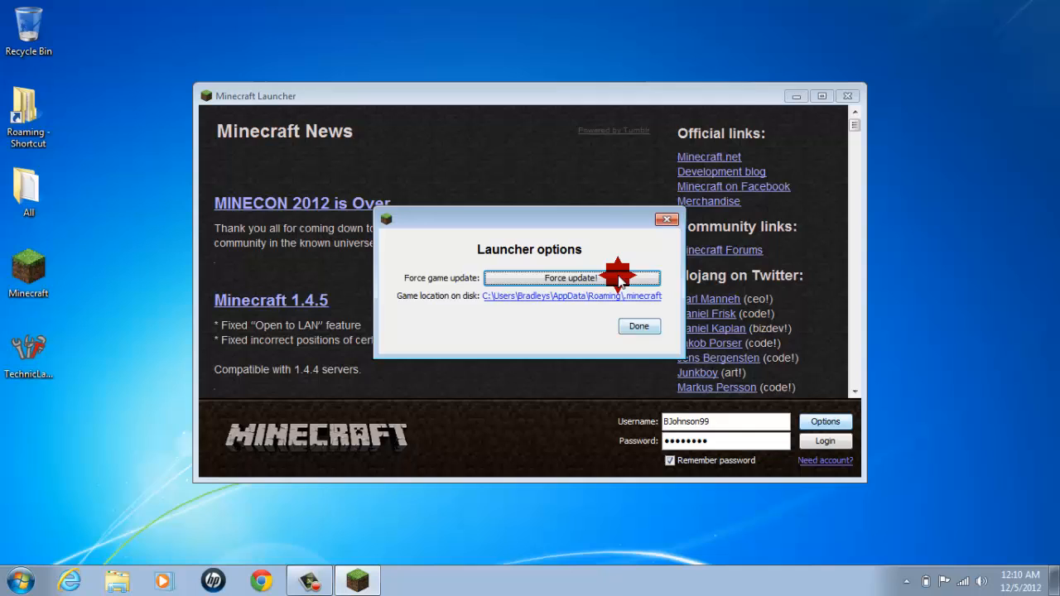
click(639, 326)
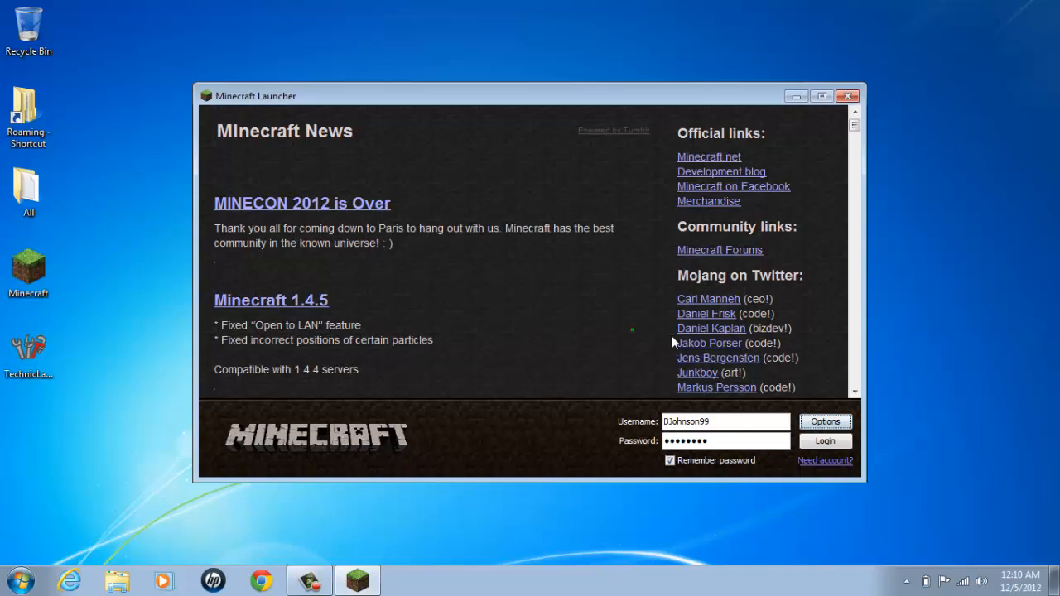
click(825, 441)
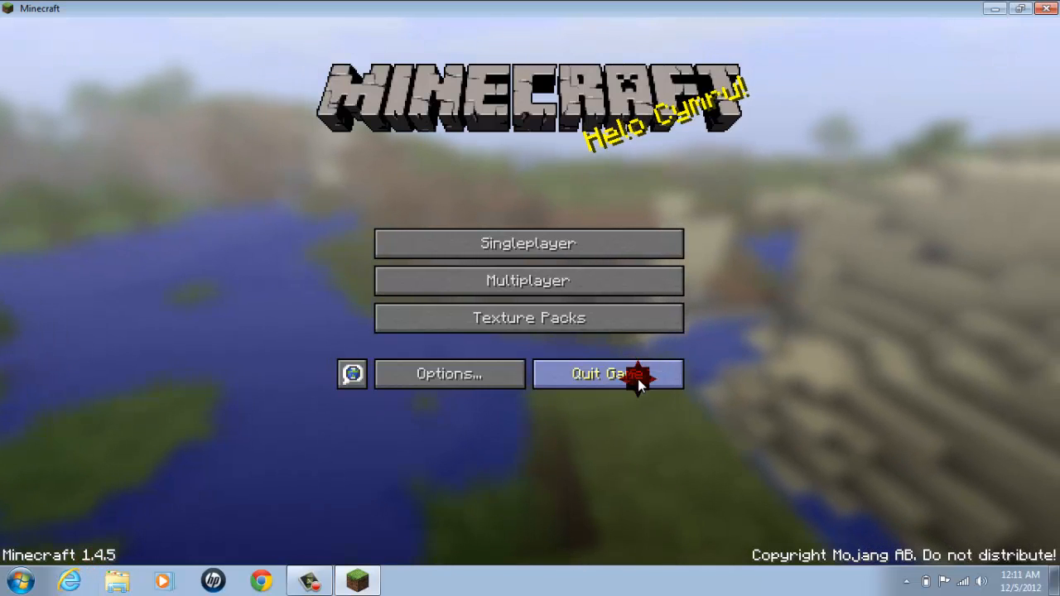
click(606, 373)
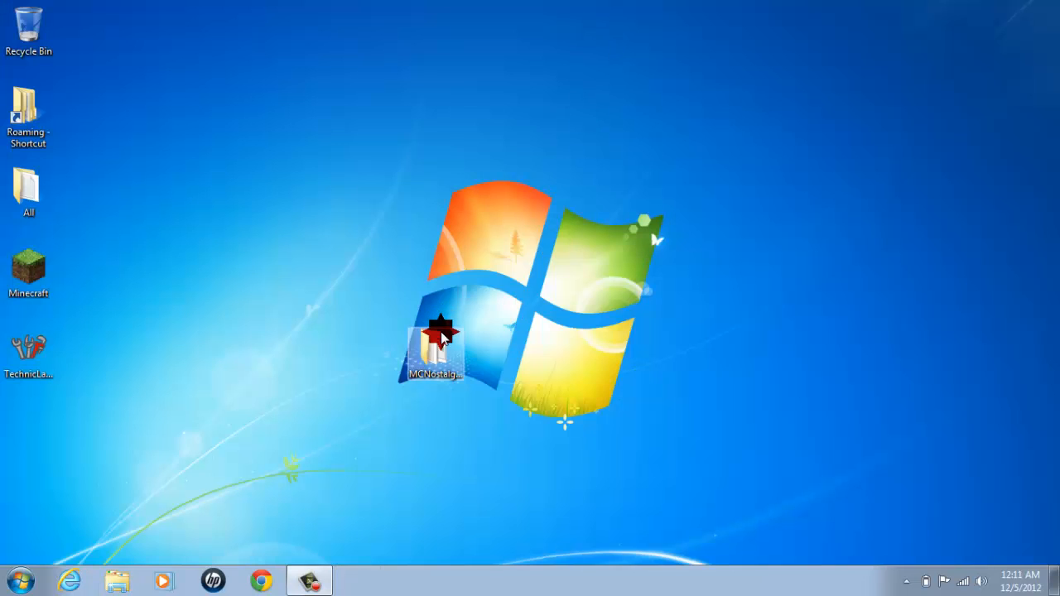
- Open the desktop MCNostalgia2.1.2 folder and run the MCNostalgia2.1.2 application inside
double_click(432, 340)
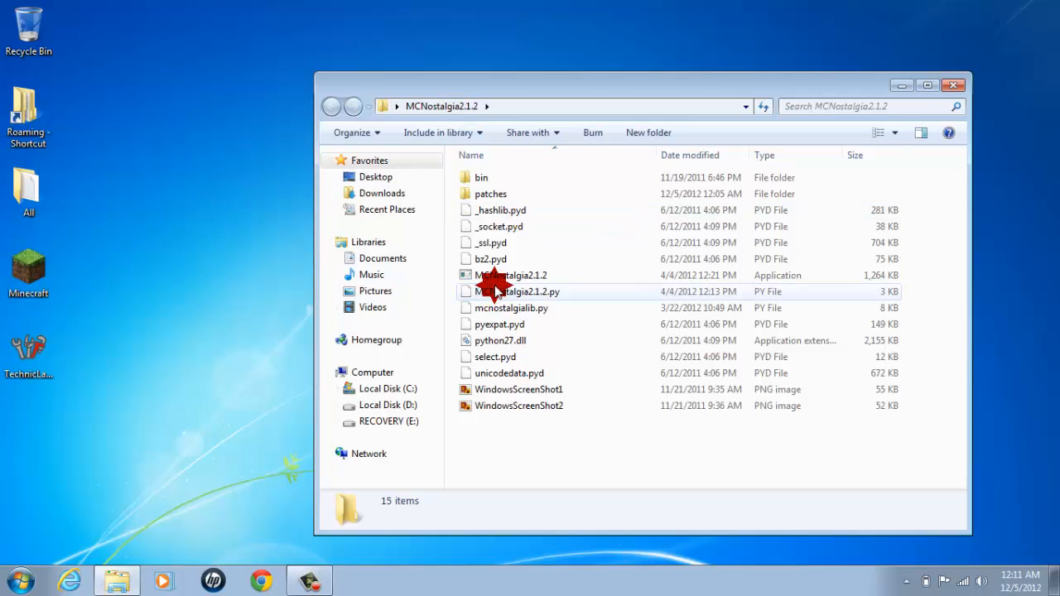
mouse_move(489, 275)
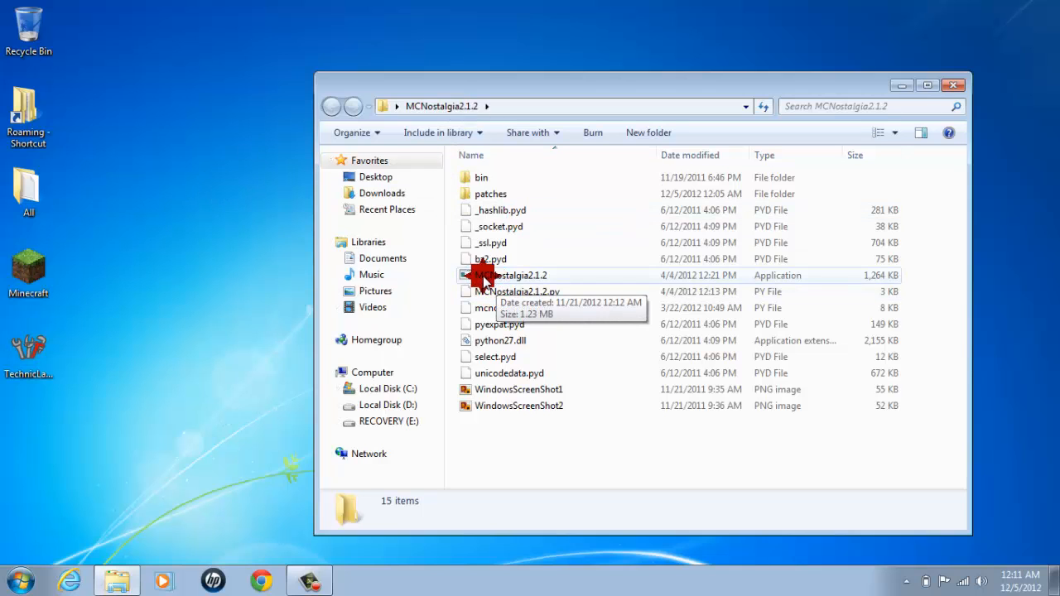
click(511, 275)
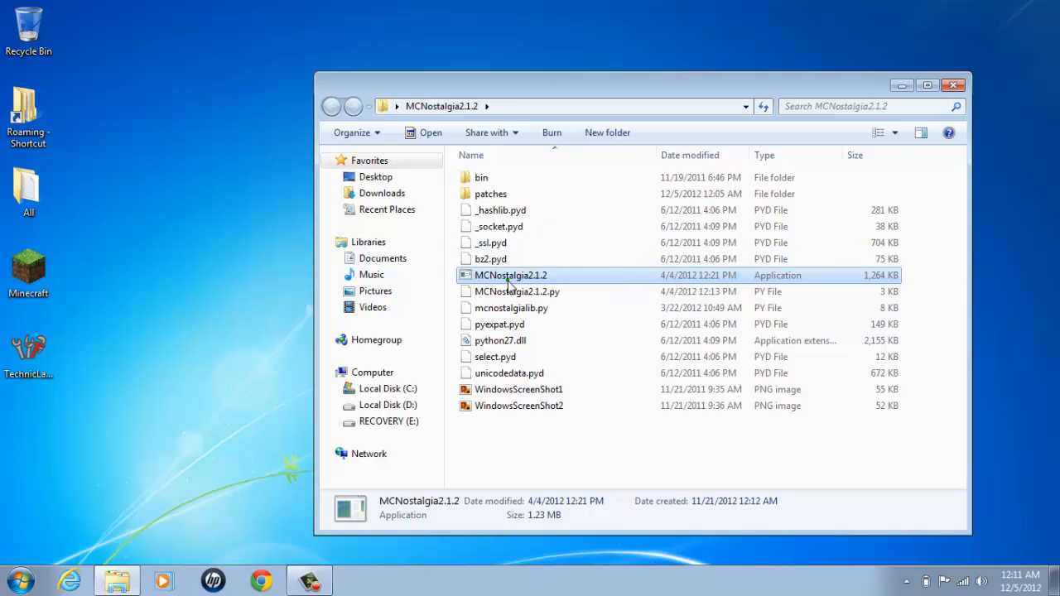
double_click(510, 275)
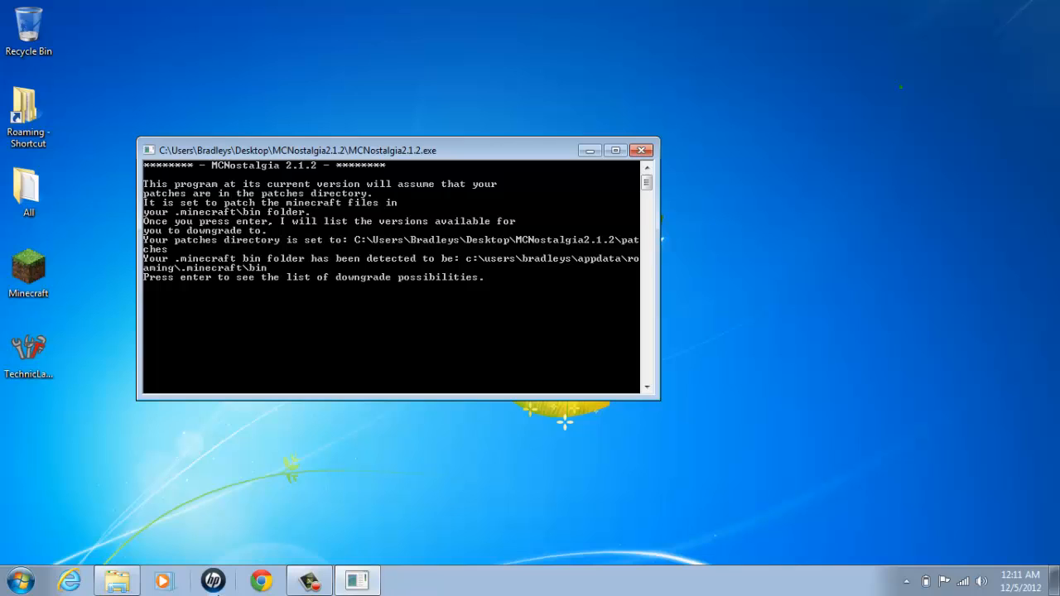
mouse_move(232, 345)
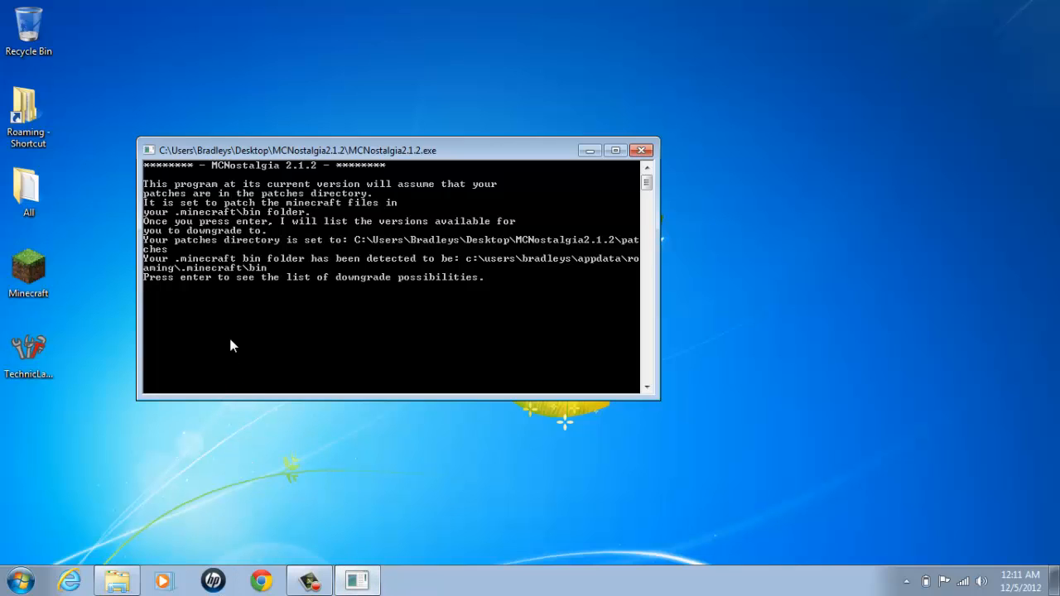
- Pick version 56 from MCNostalgia's list to patch Minecraft to beta 1.7.3
key(enter)
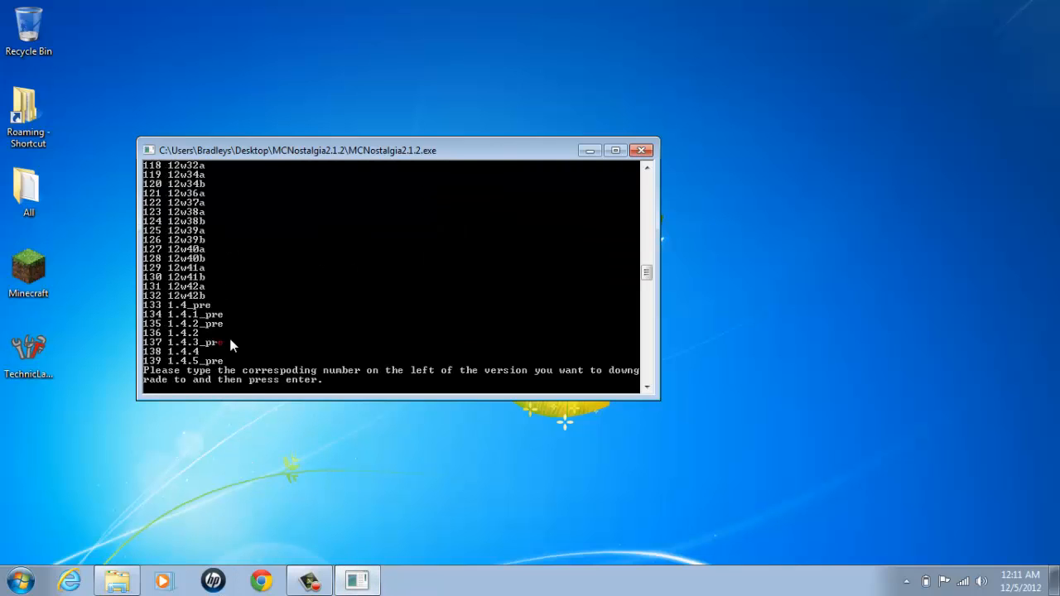
mouse_move(582, 280)
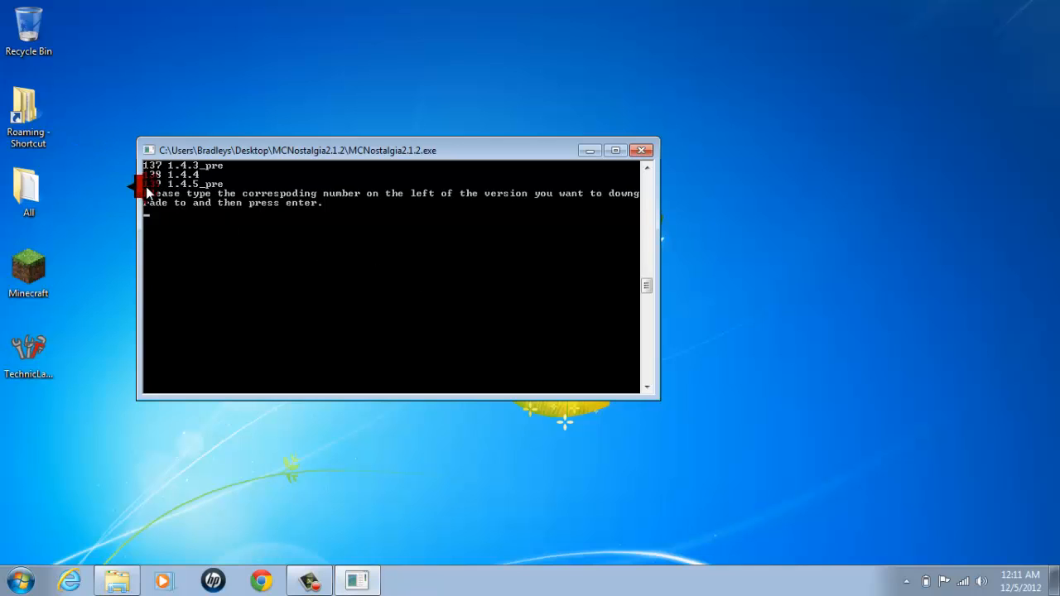
text(56)
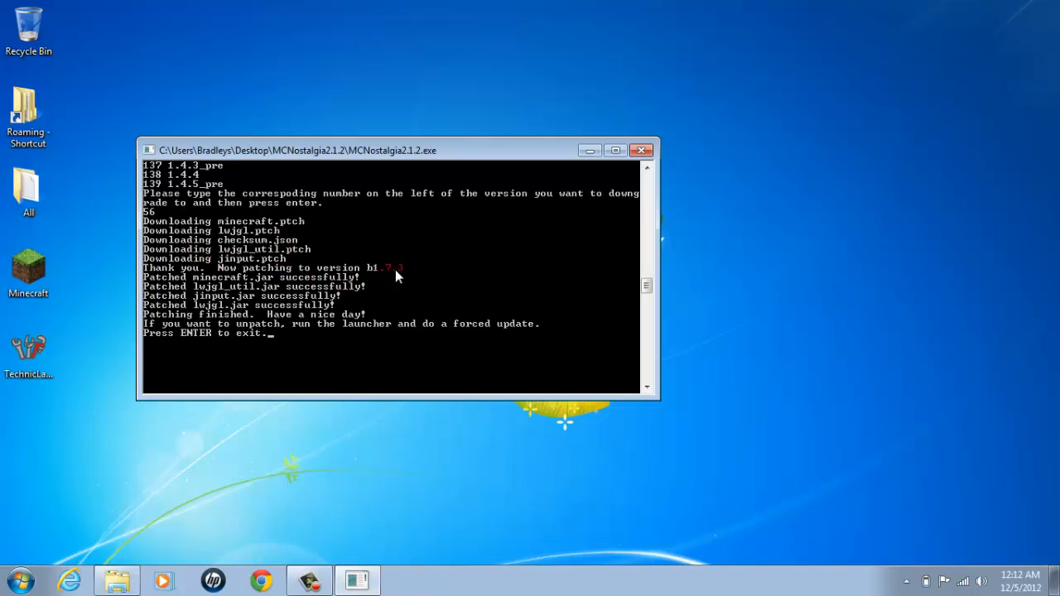
mouse_move(344, 287)
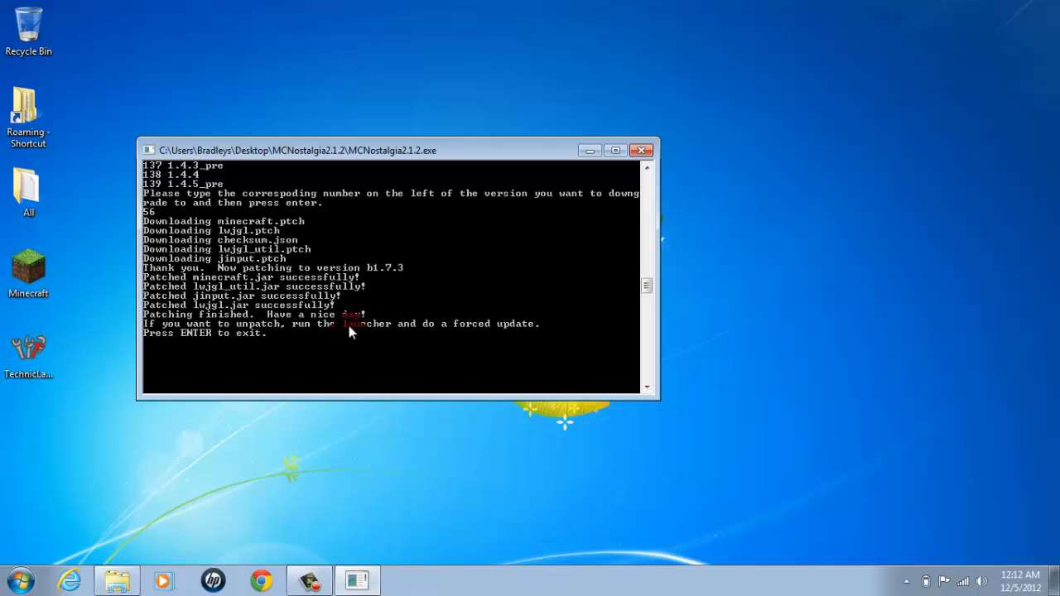
mouse_move(385, 346)
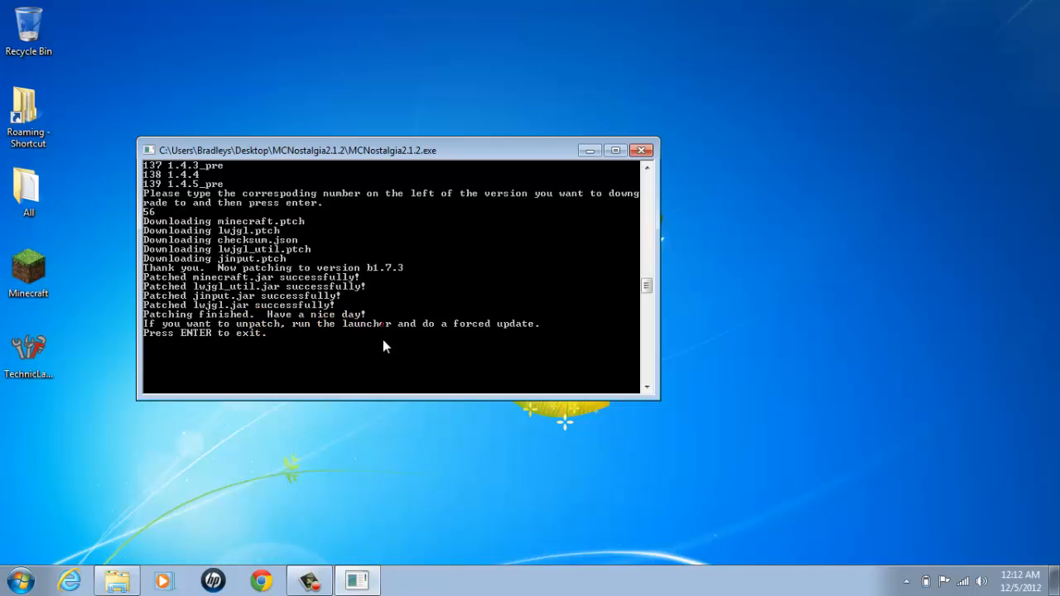
mouse_move(435, 344)
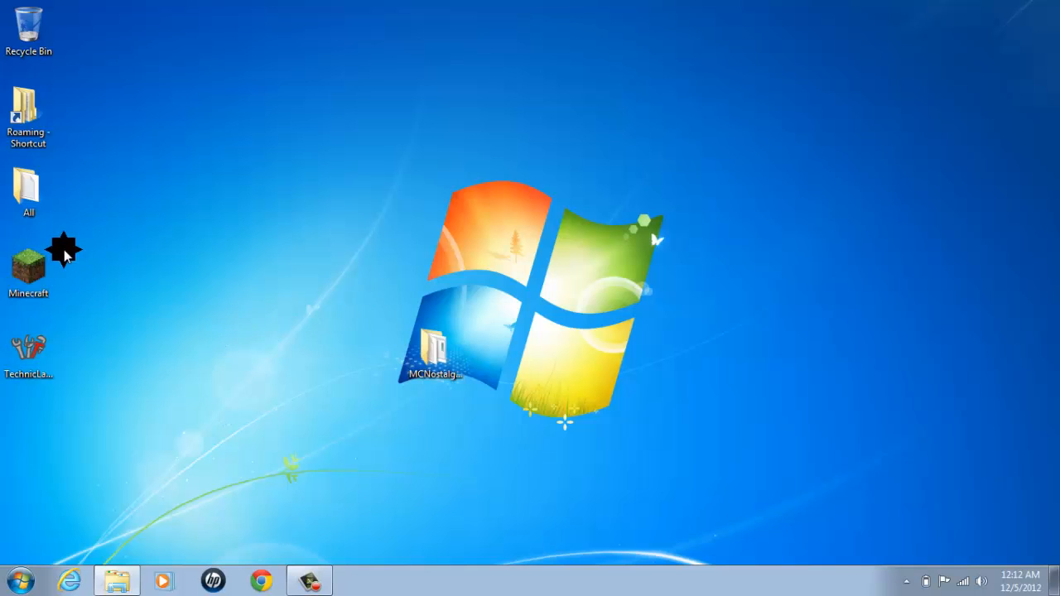
mouse_move(117, 579)
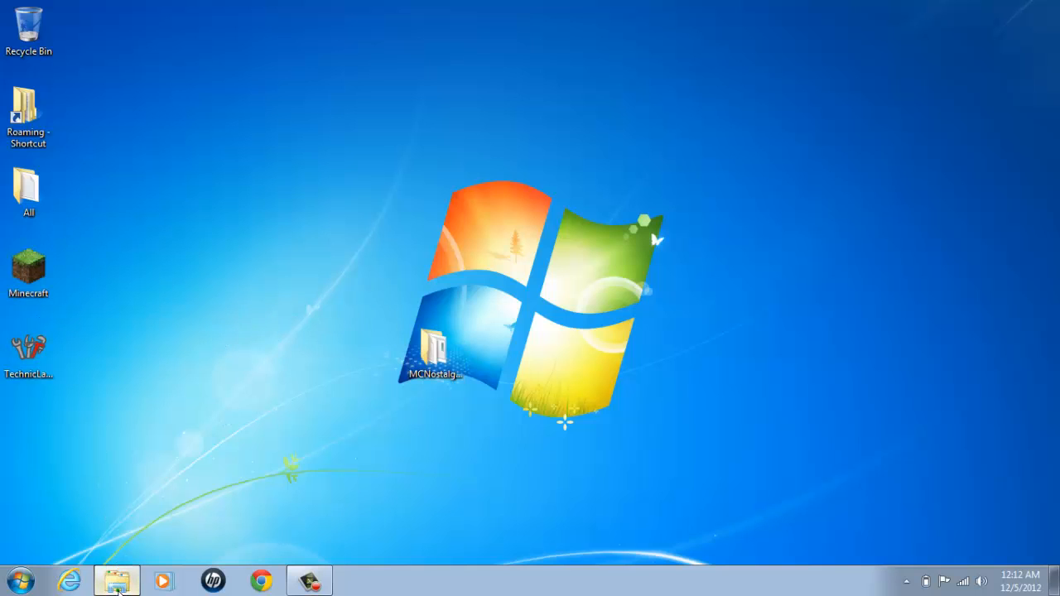
- Close the MCNostalgia folder, log in through the Minecraft shortcut, and maximize the Beta 1.7.3 window
click(116, 580)
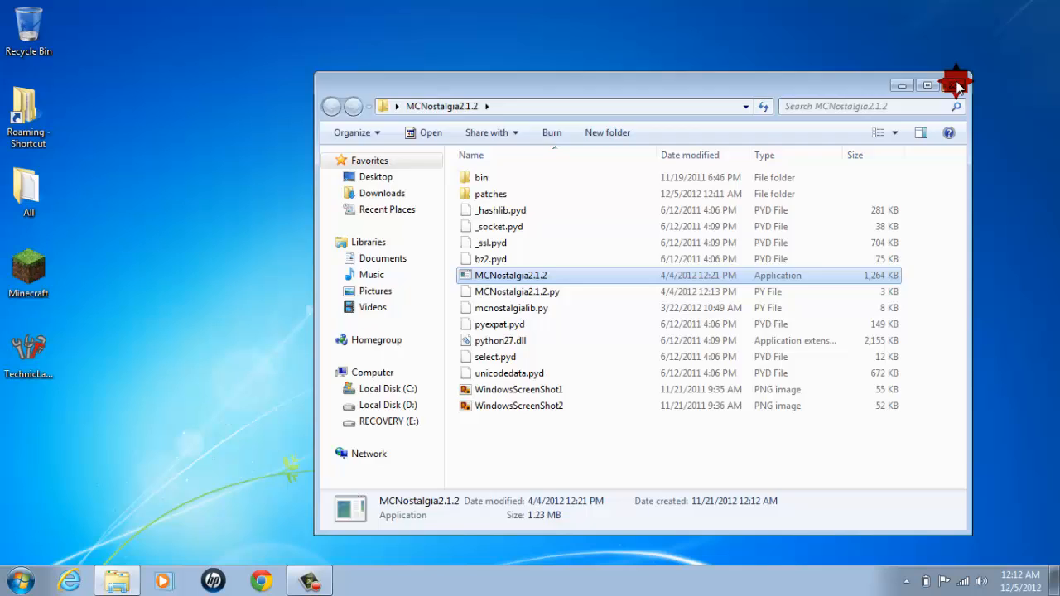
click(956, 85)
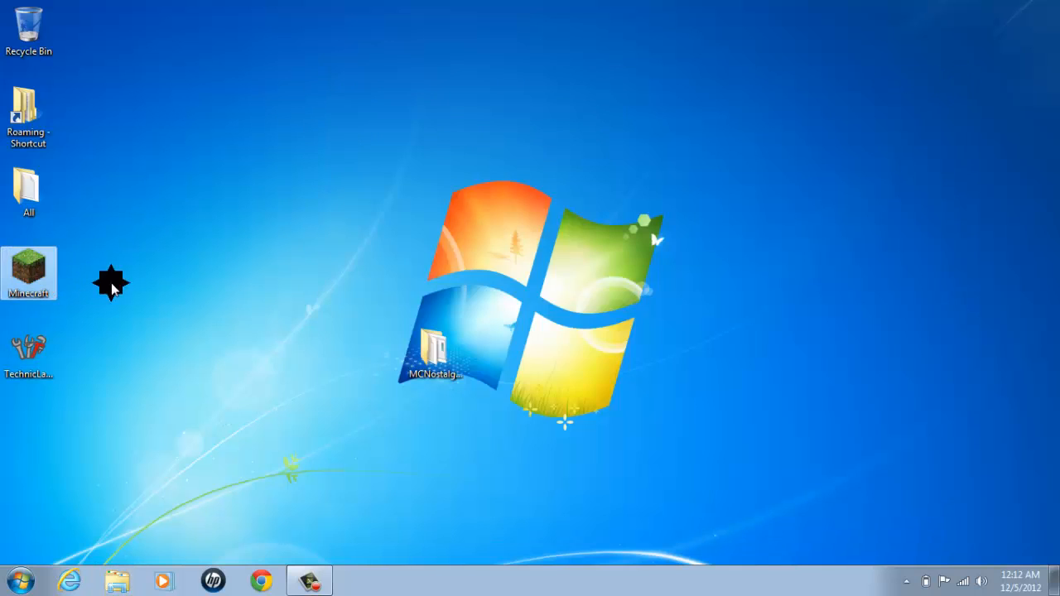
mouse_move(522, 360)
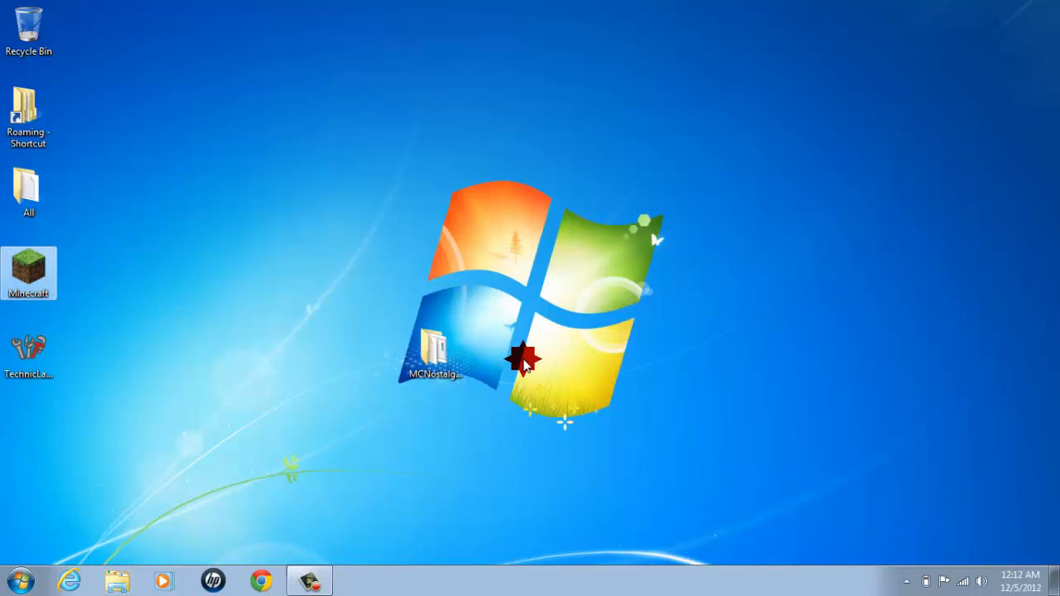
double_click(29, 273)
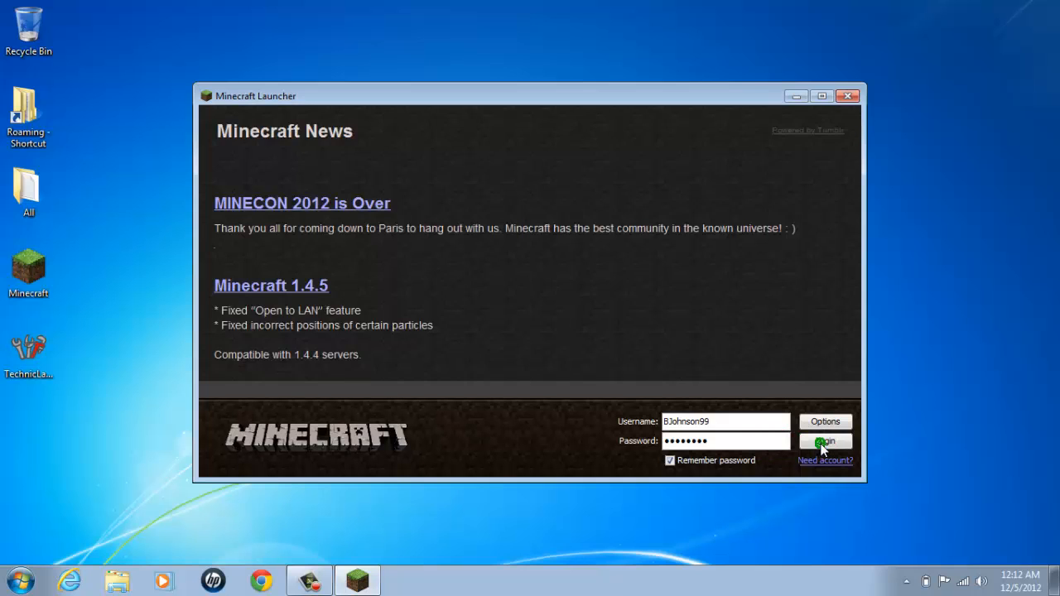
click(825, 441)
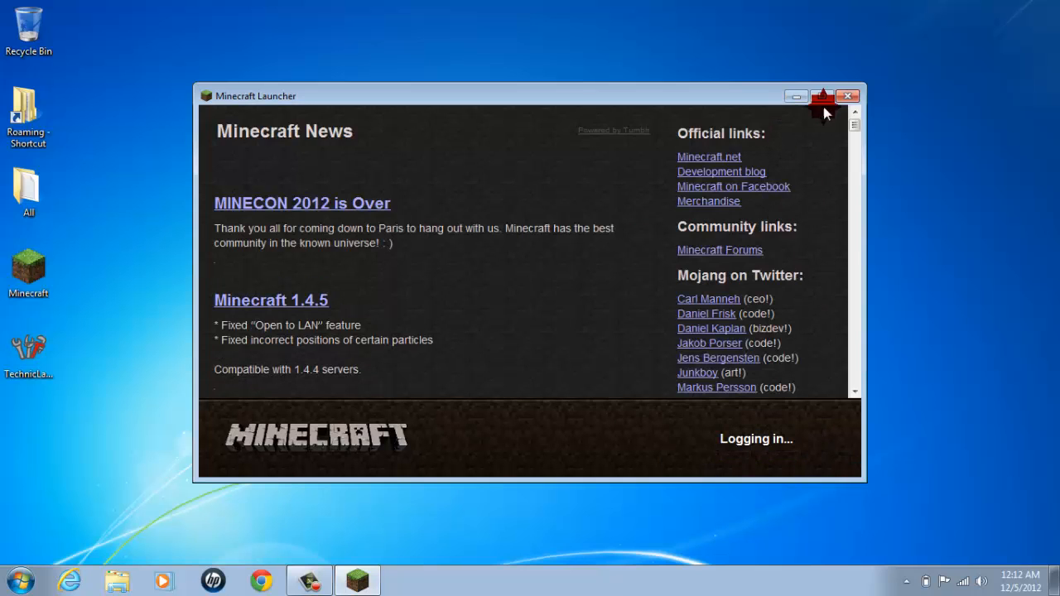
click(822, 96)
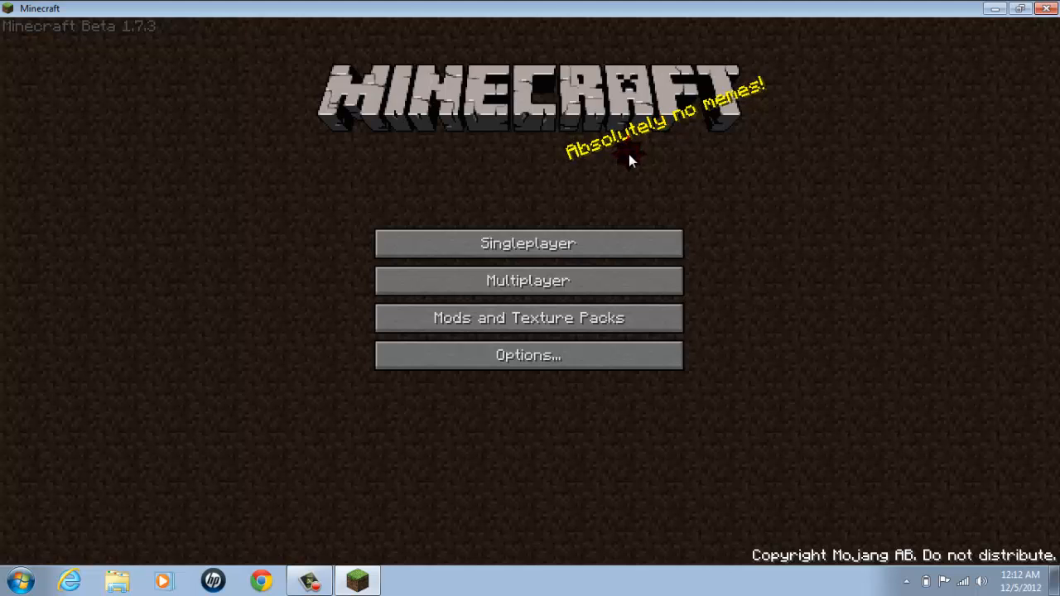
- Glance at the Multiplayer and Video Settings screens, then create 'New World' with a random seed
click(527, 280)
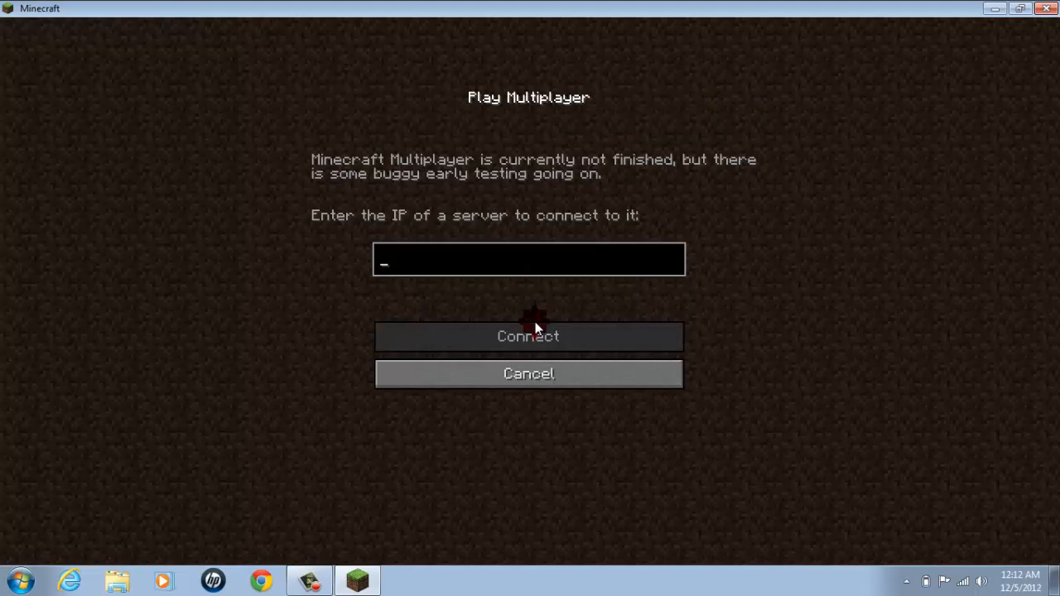
click(528, 373)
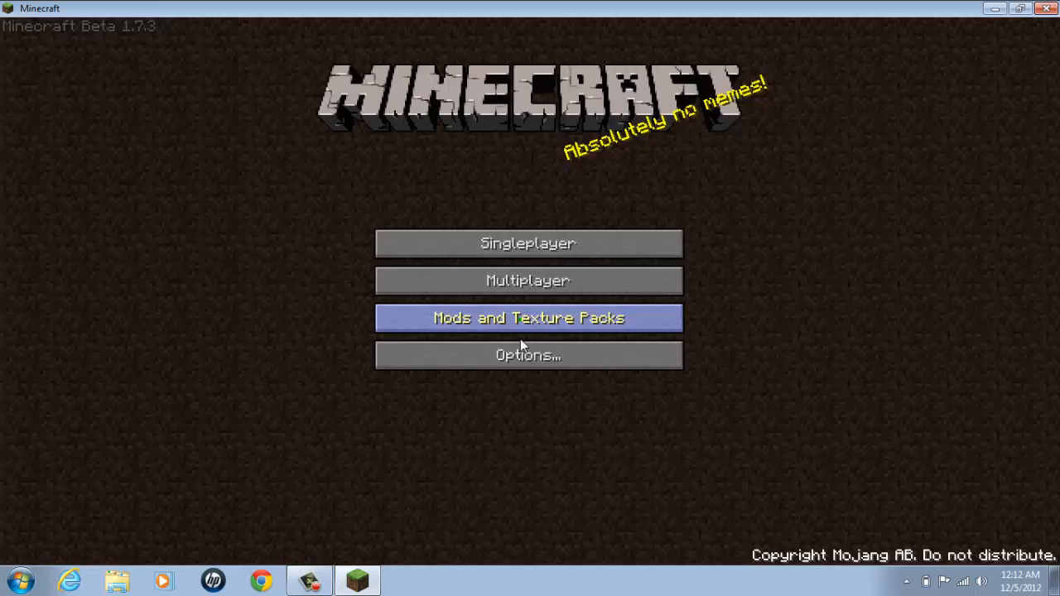
mouse_move(580, 355)
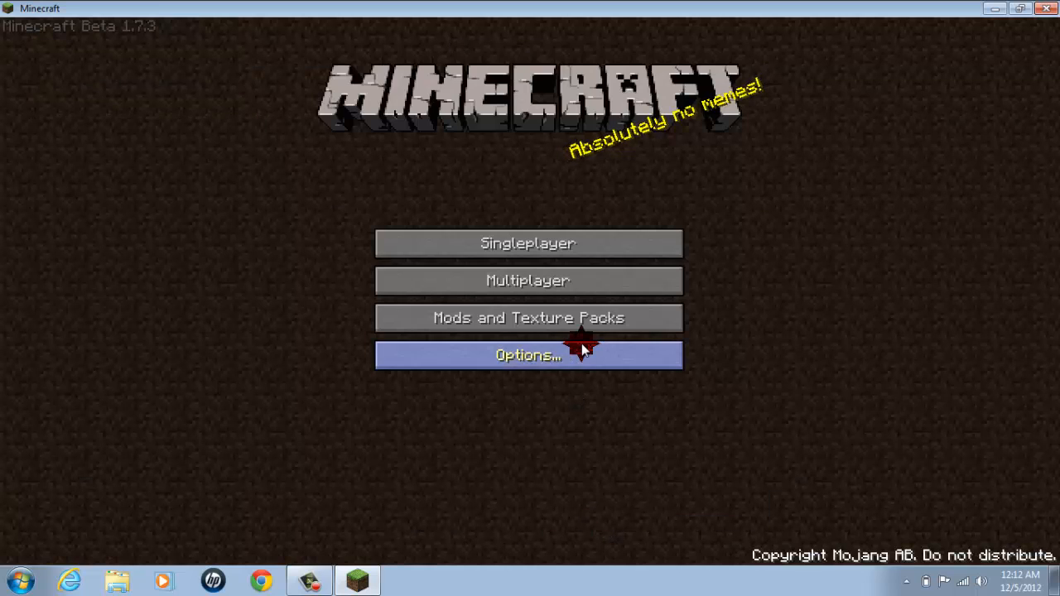
click(528, 354)
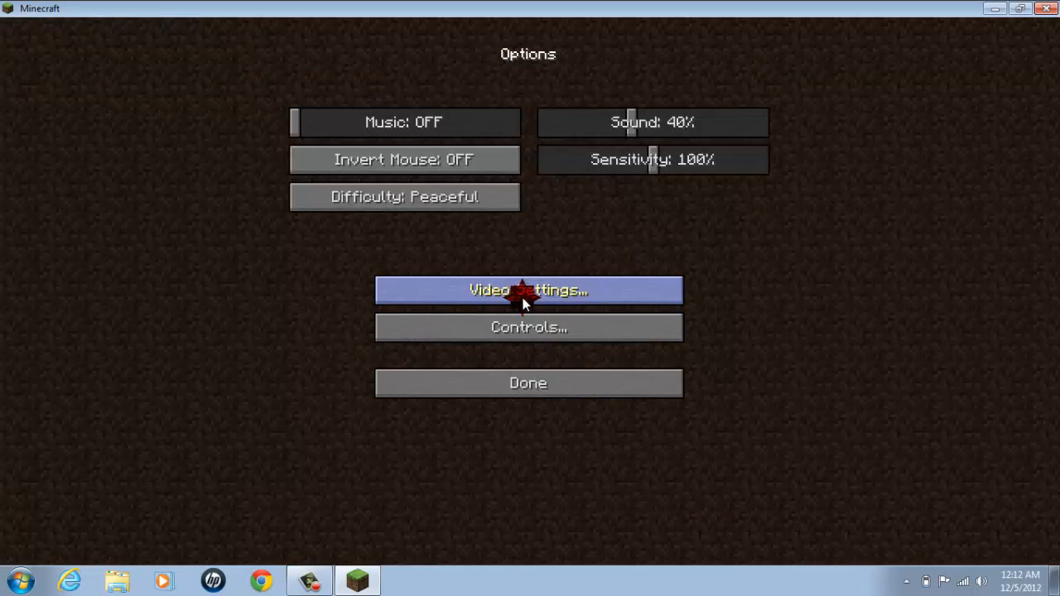
click(528, 289)
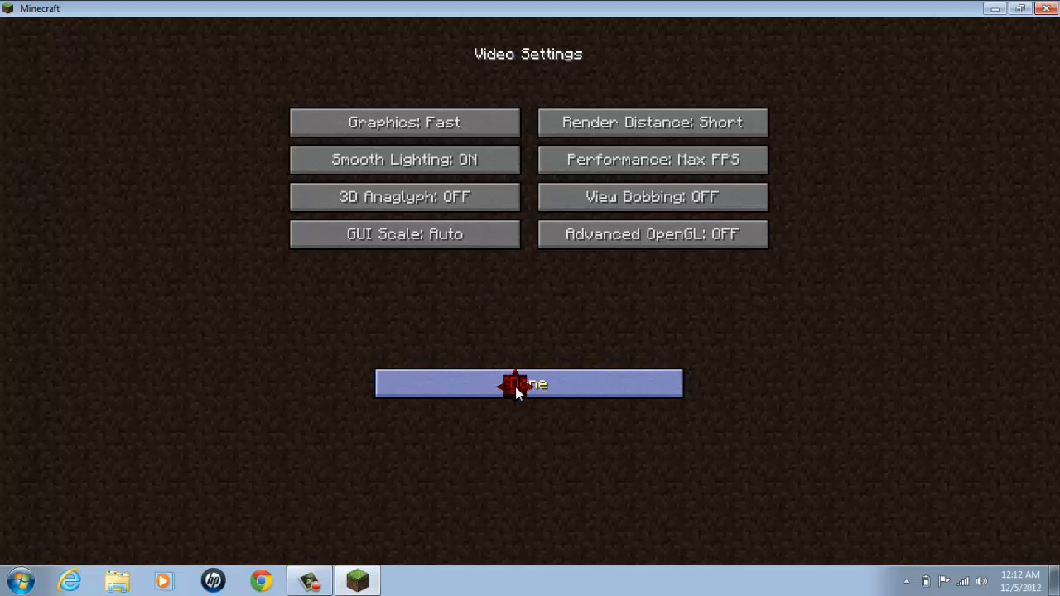
click(529, 384)
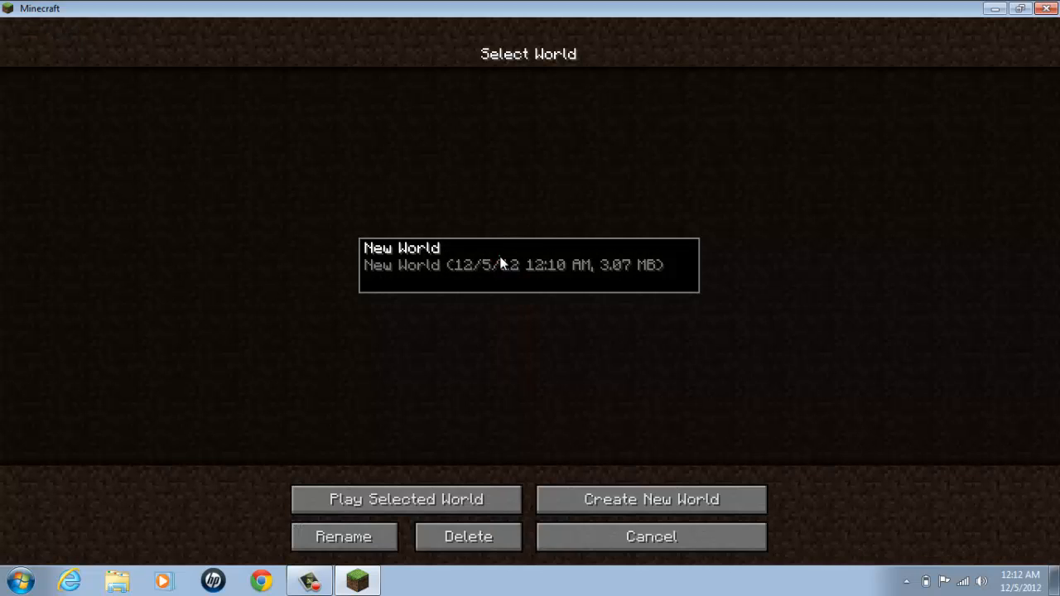
click(651, 498)
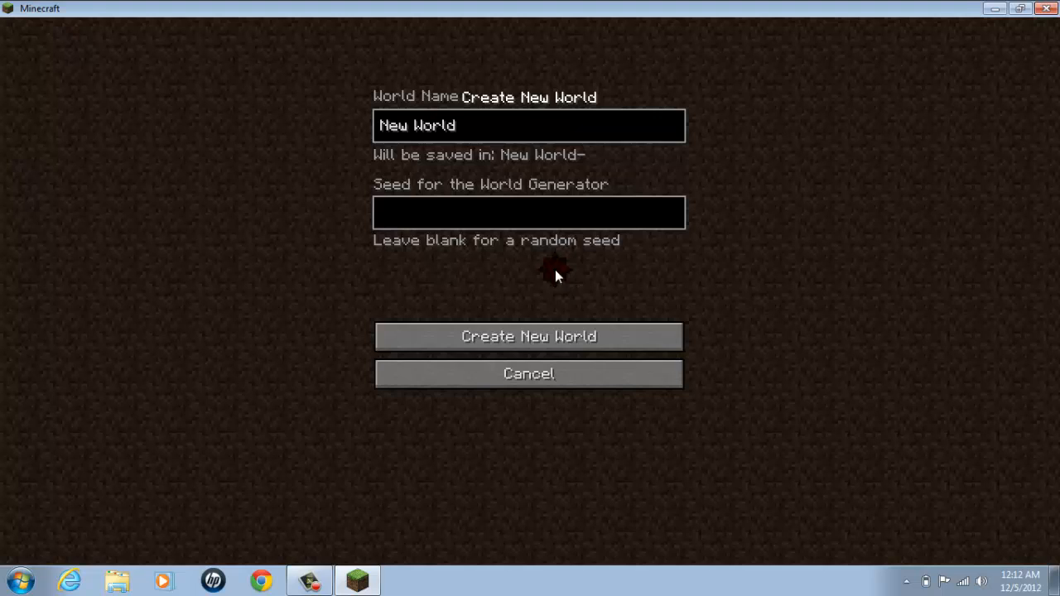
mouse_move(528, 336)
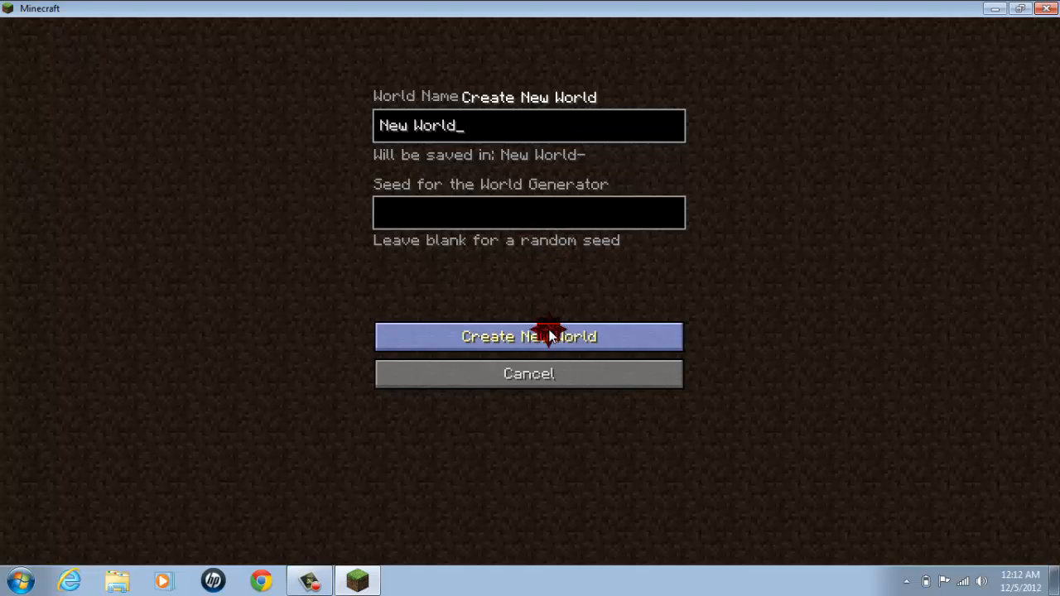
click(528, 336)
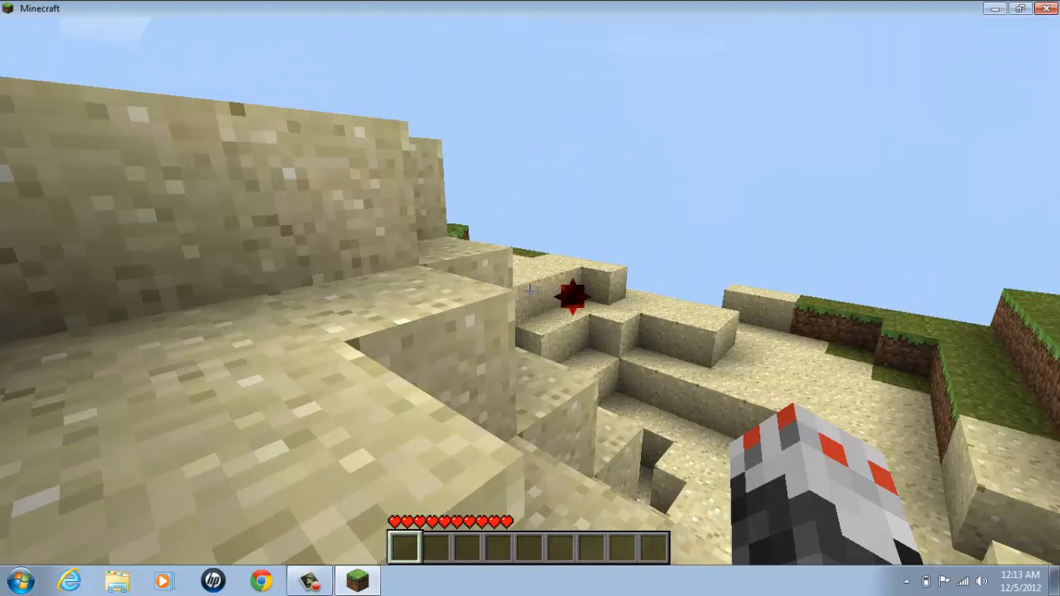
mouse_move(530, 298)
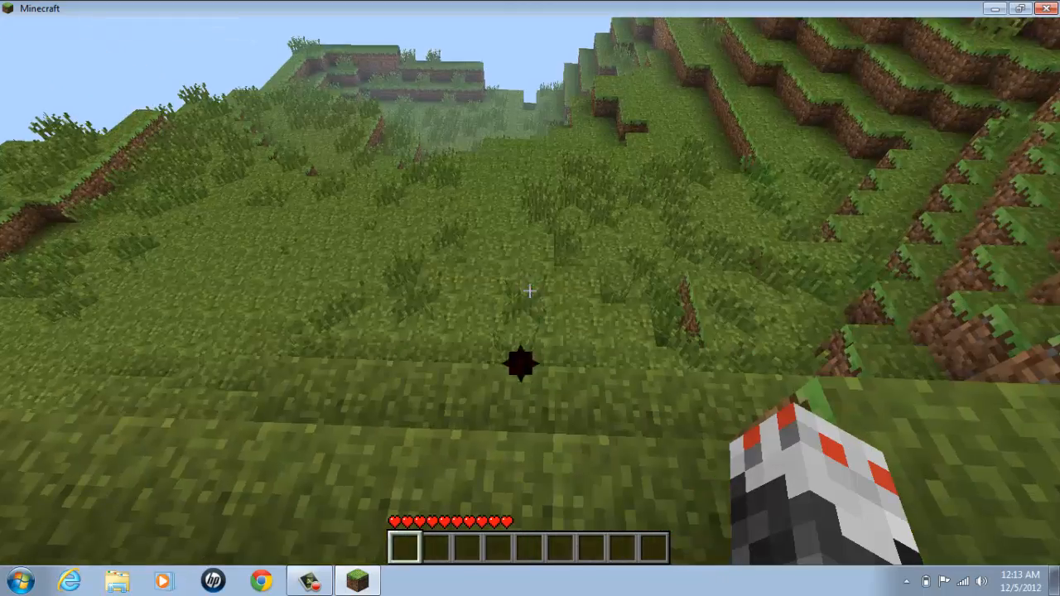
mouse_move(530, 290)
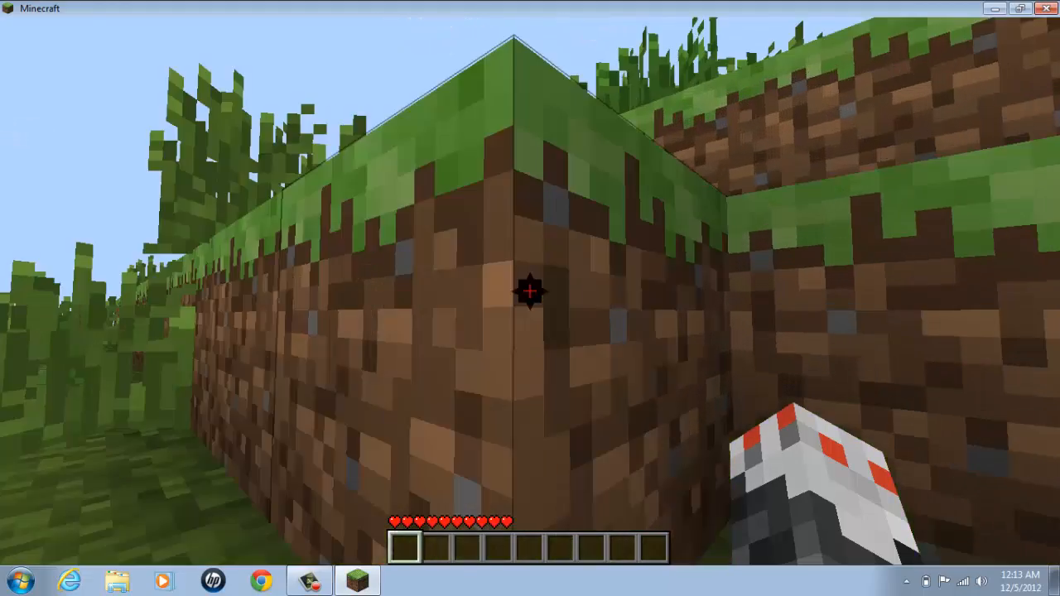
mouse_move(530, 290)
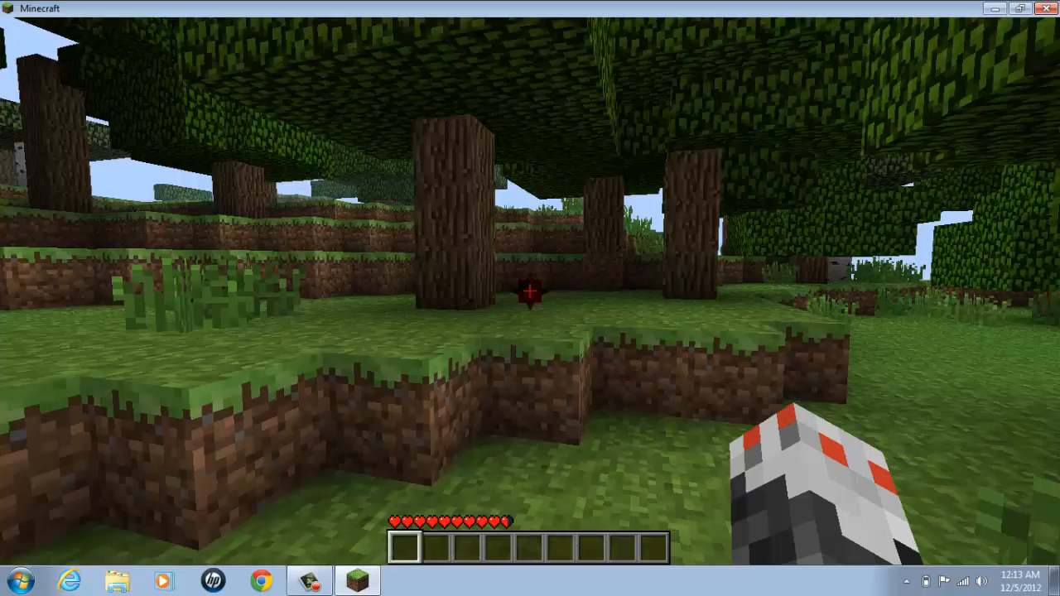
mouse_move(530, 298)
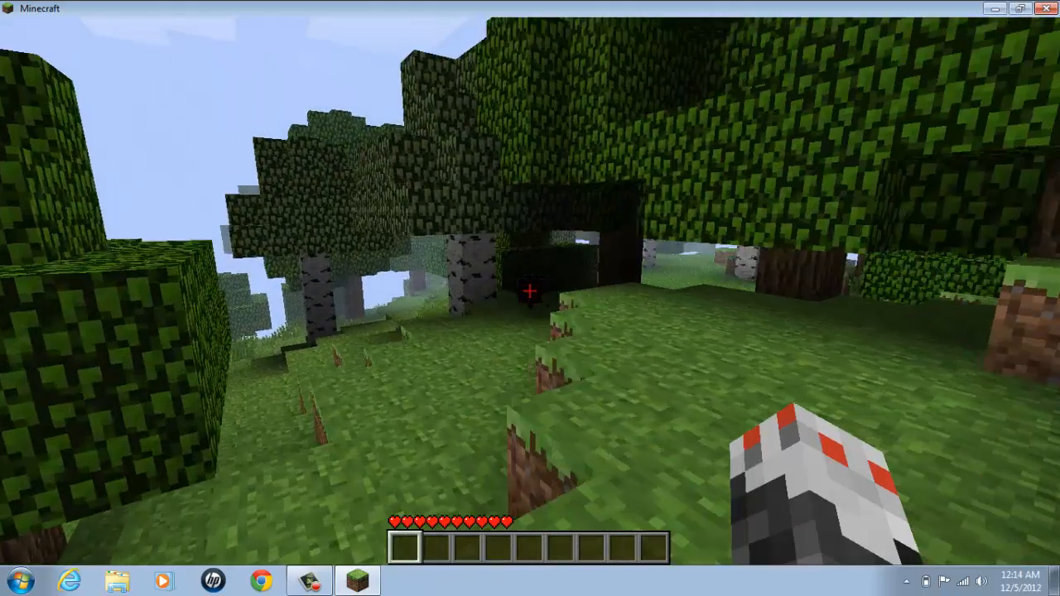
- Save and quit the Beta 1.7.3 world to title, then close the game window
key(Escape)
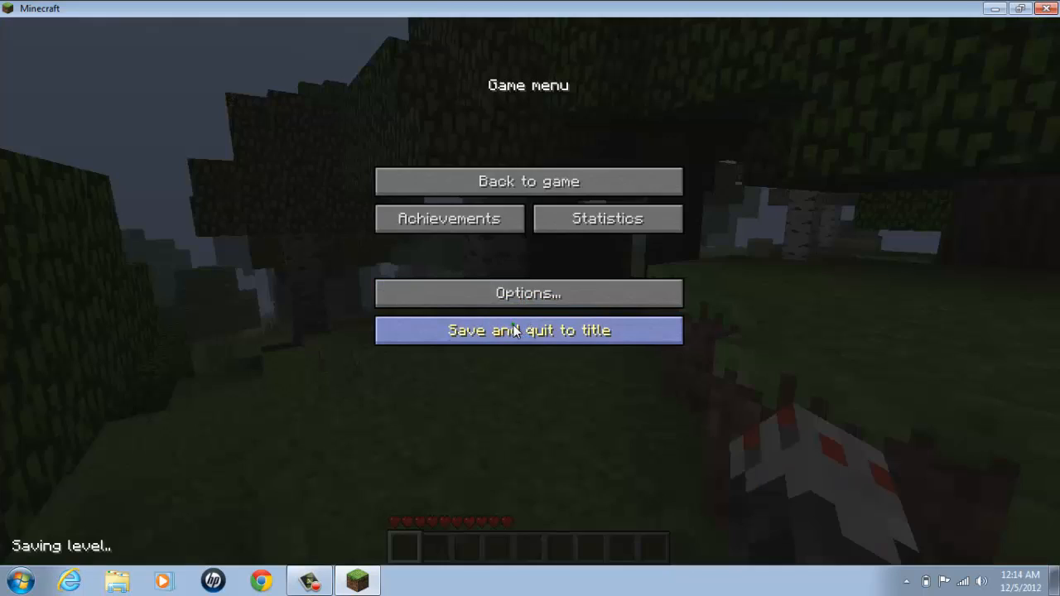
click(528, 330)
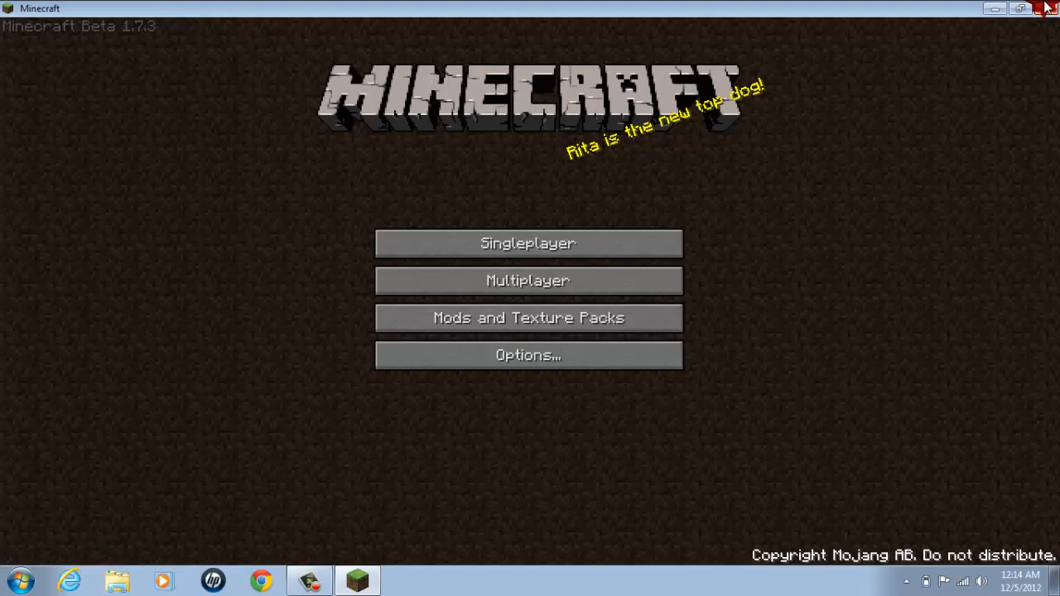
click(1044, 8)
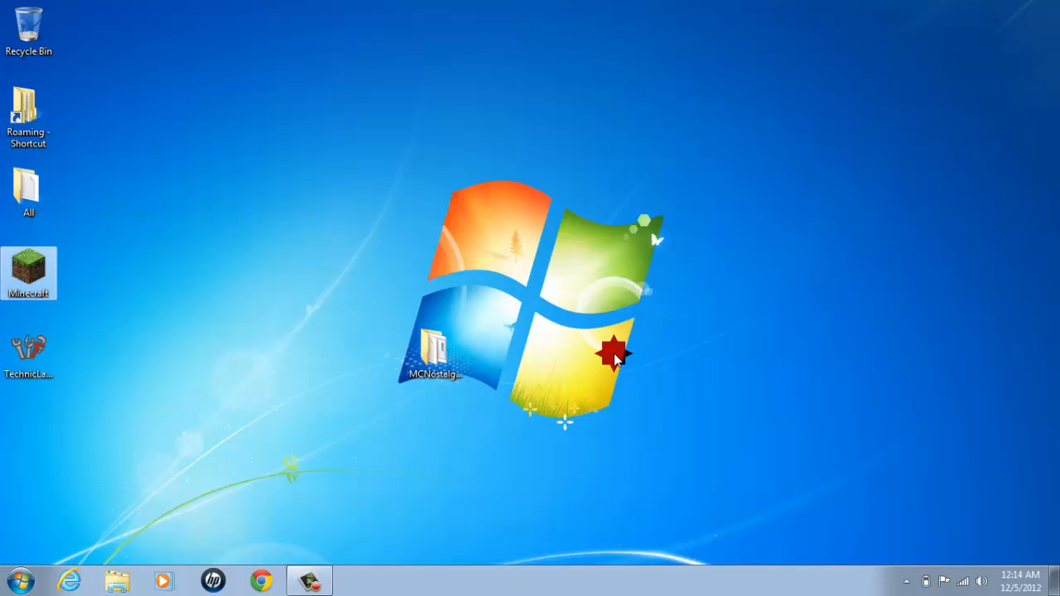
- Relaunch Minecraft from the desktop shortcut and log in, reaching the 1.4.5 title screen
double_click(29, 273)
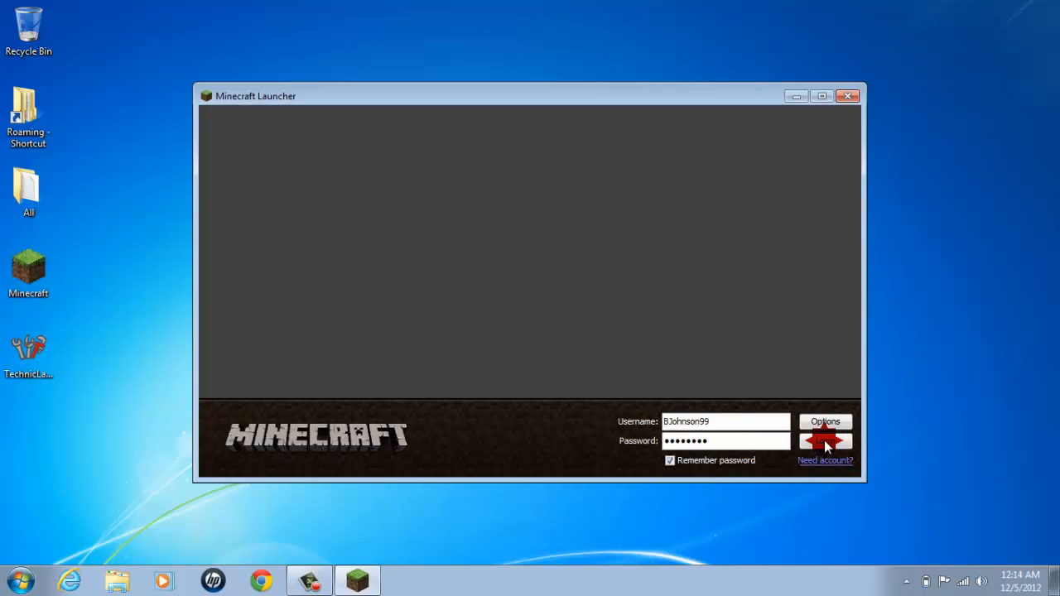
click(825, 441)
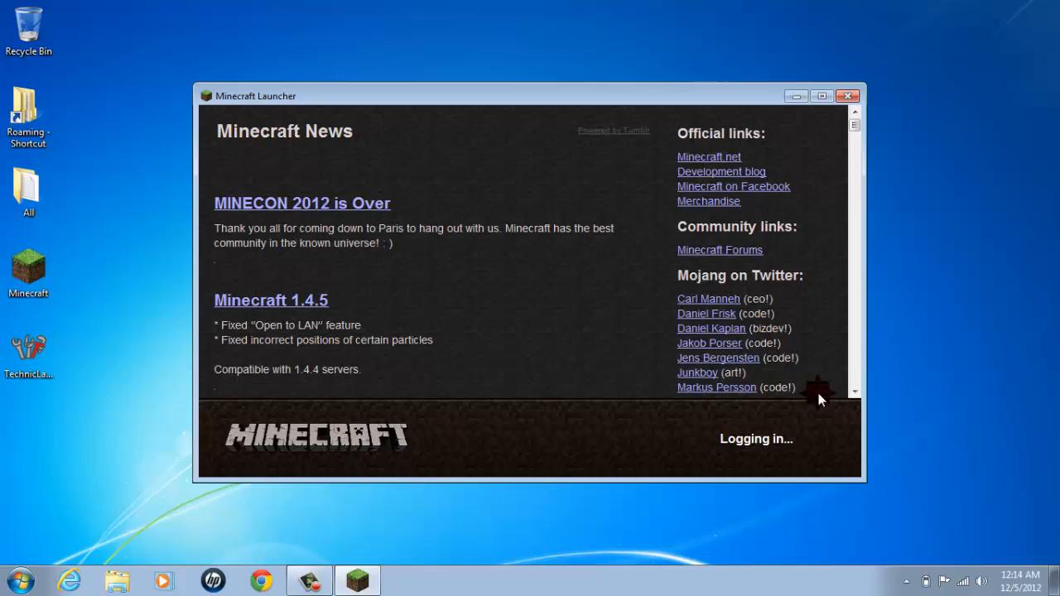
click(847, 95)
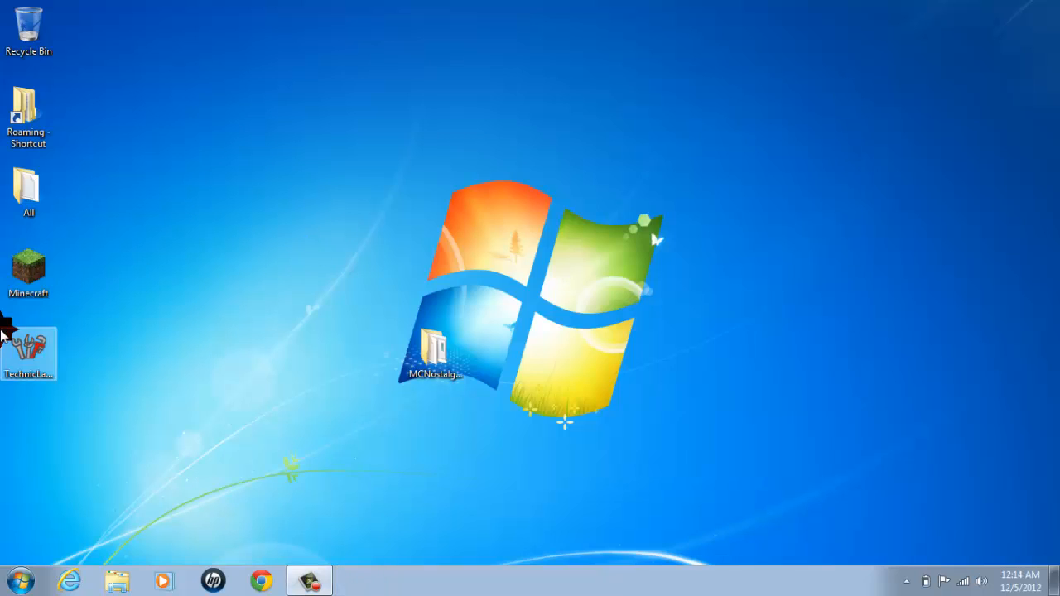
click(28, 273)
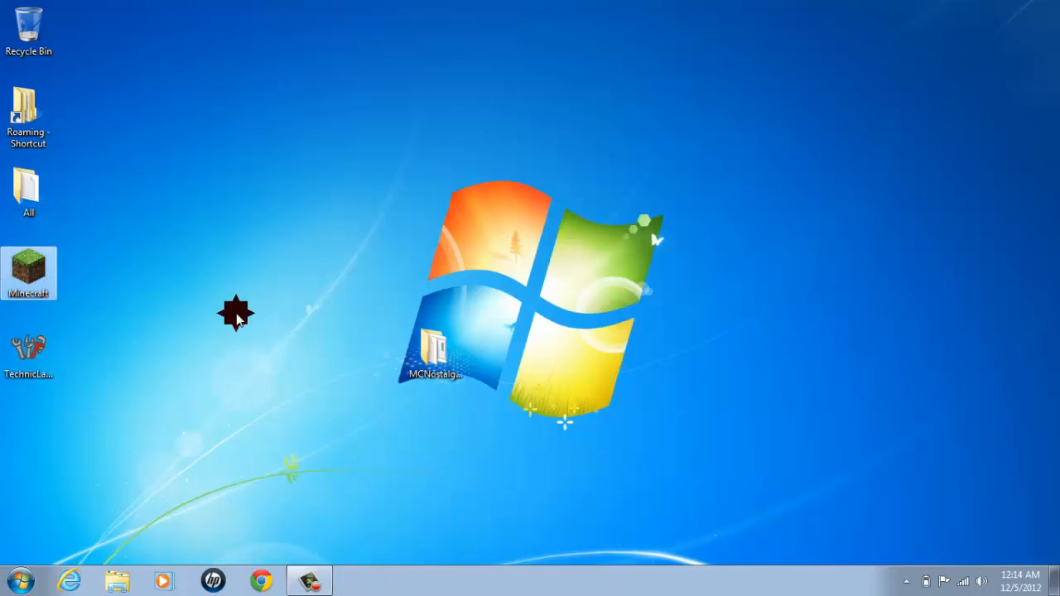
mouse_move(530, 373)
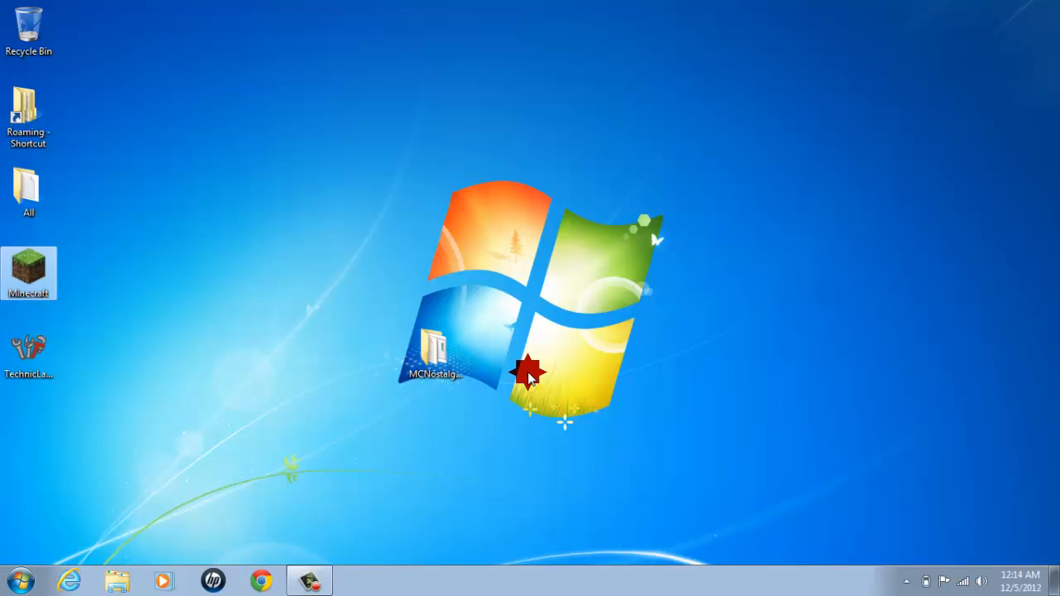
double_click(28, 274)
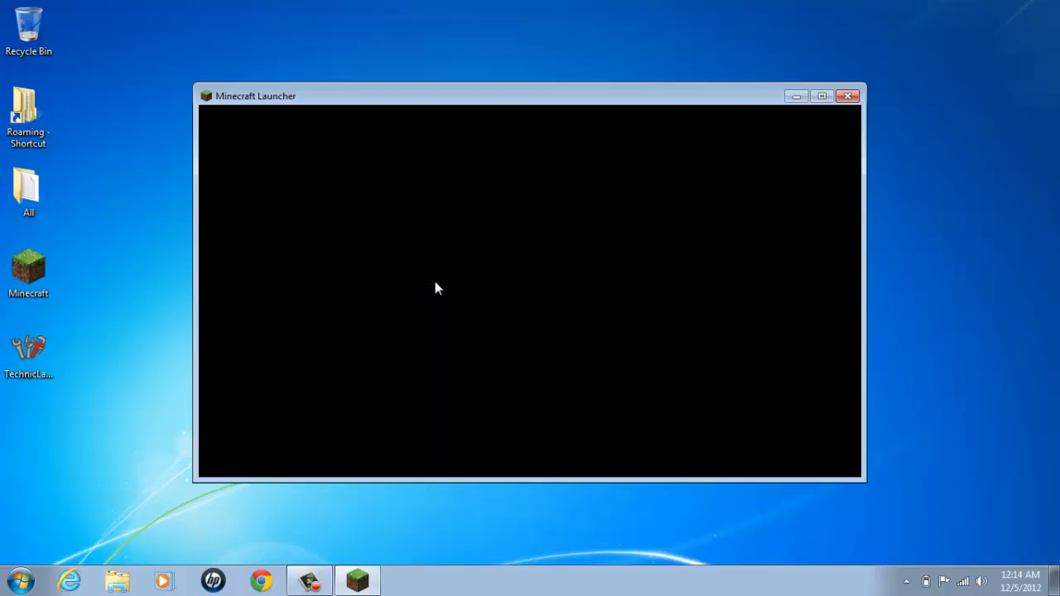
click(824, 422)
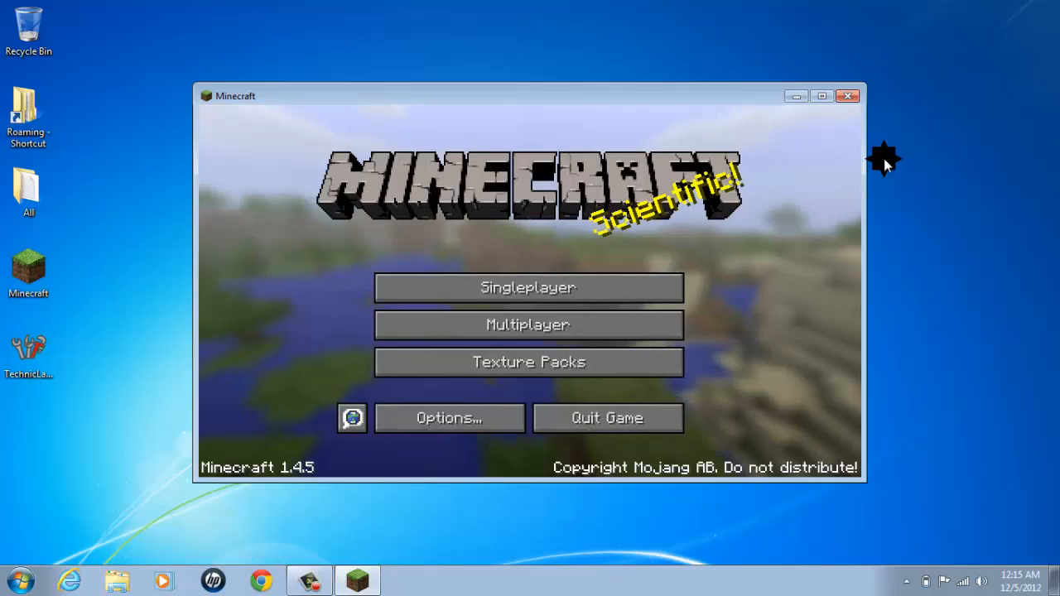
mouse_move(421, 465)
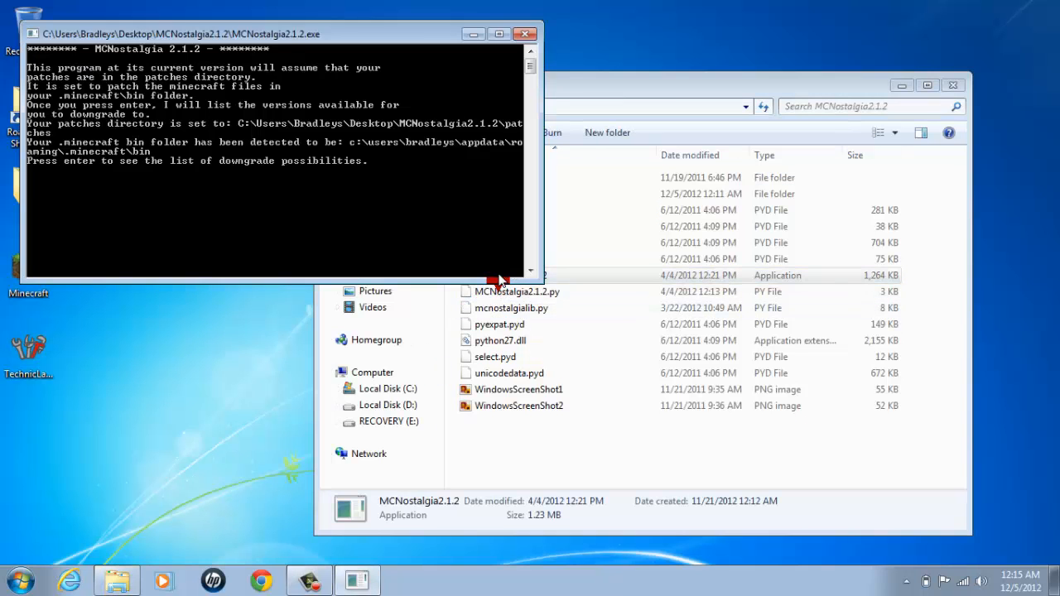
- Select entry 91 from MCNostalgia's downgrade list and apply the patch
key(enter)
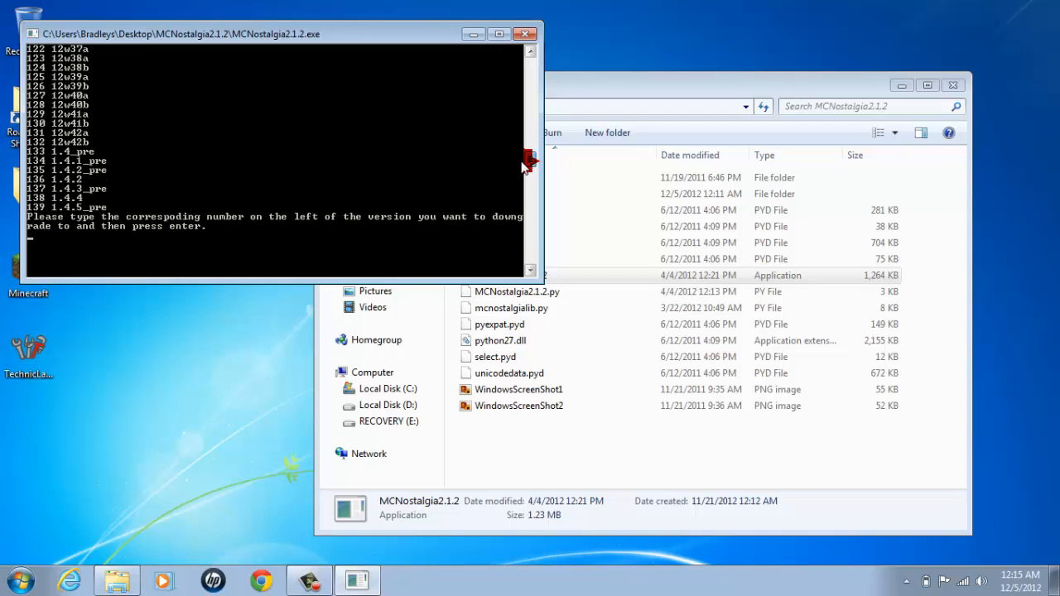
text(91)
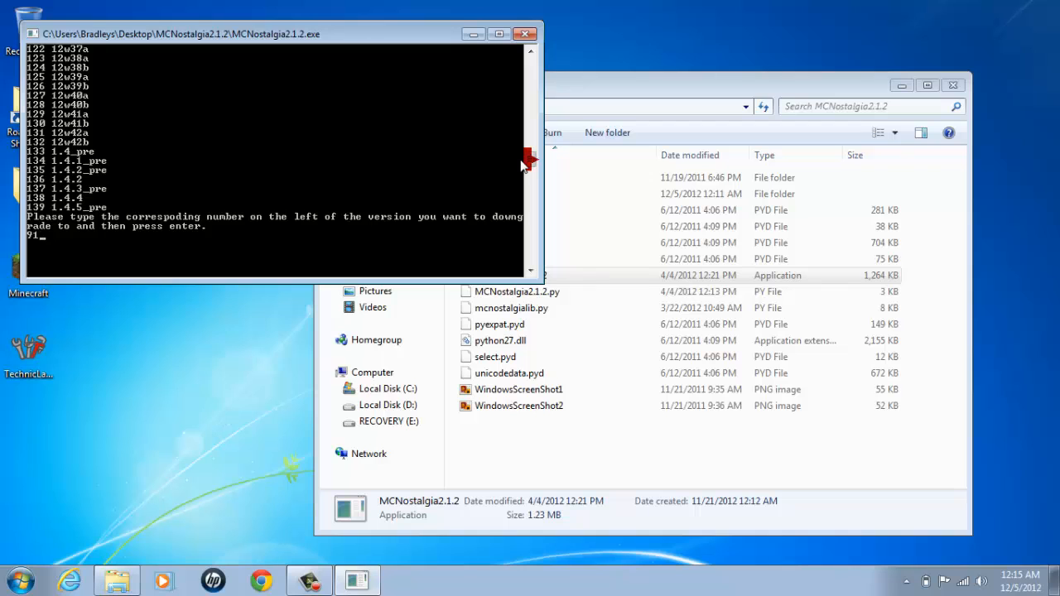
key(enter)
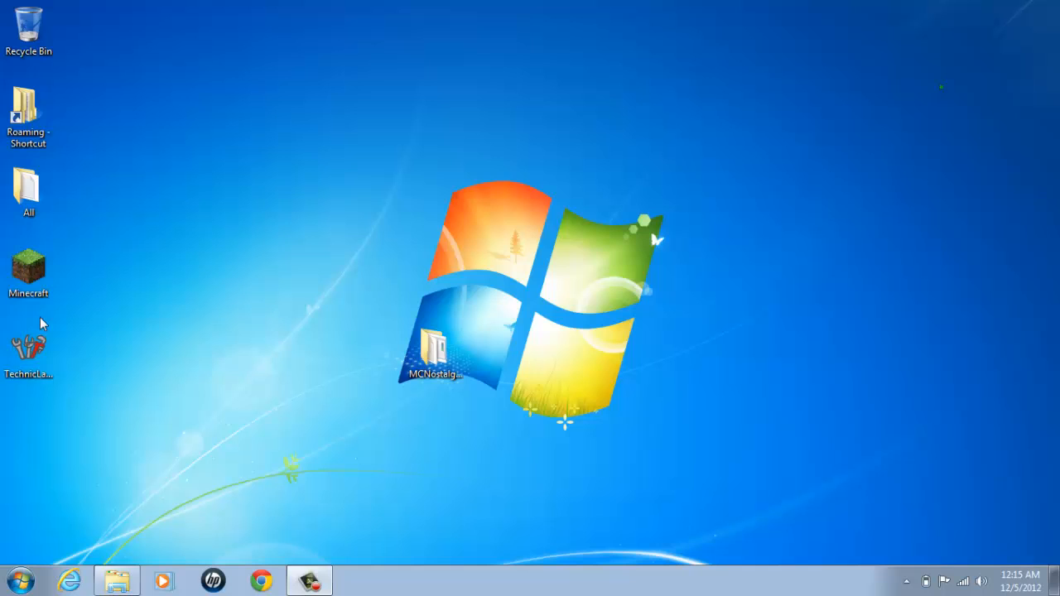
- Open the launcher from the desktop shortcut and log in with the saved account
click(28, 273)
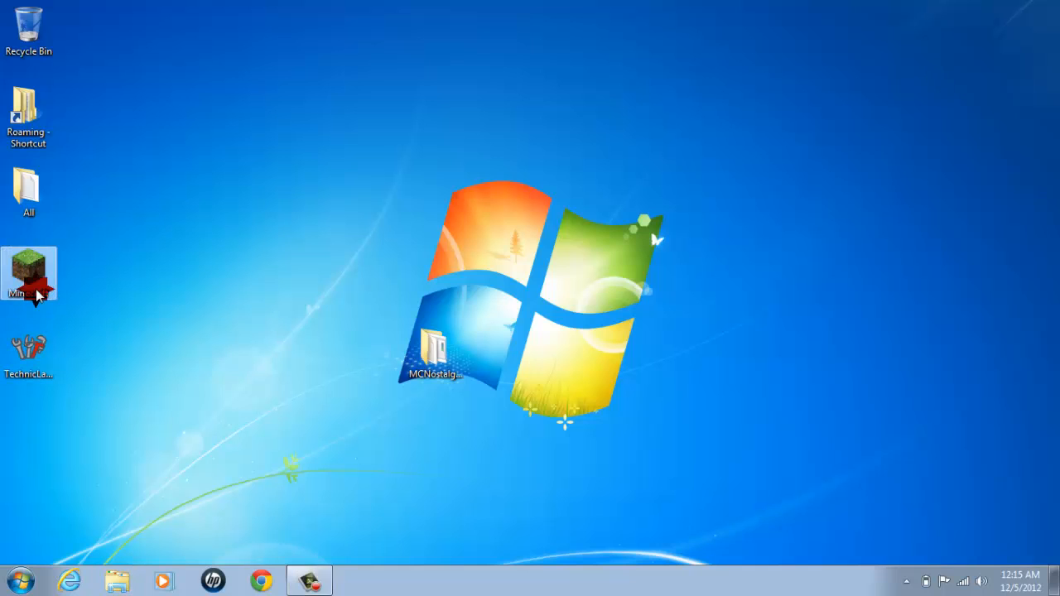
double_click(29, 273)
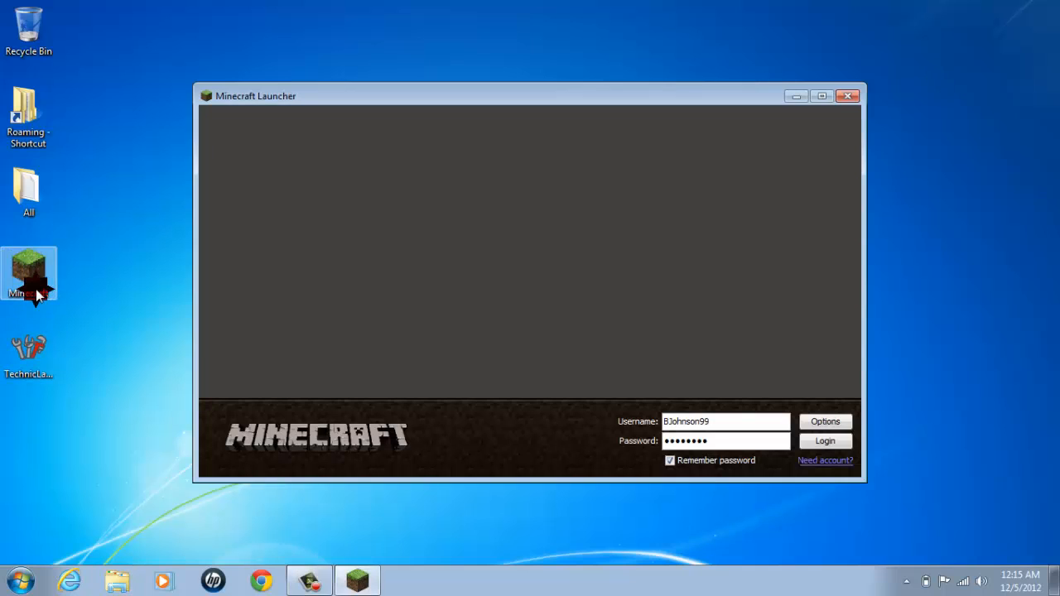
click(825, 440)
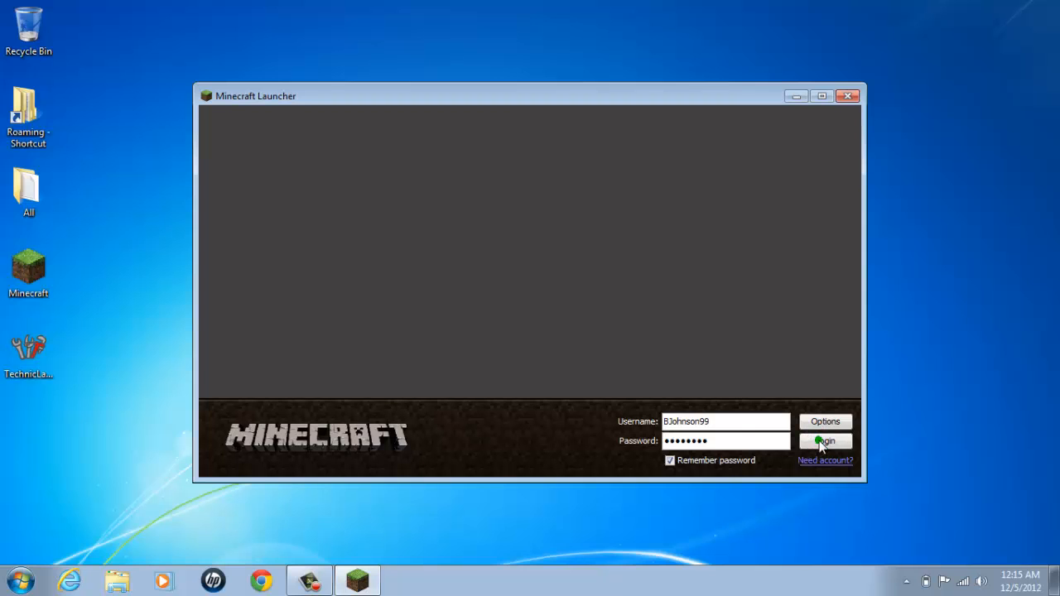
click(825, 440)
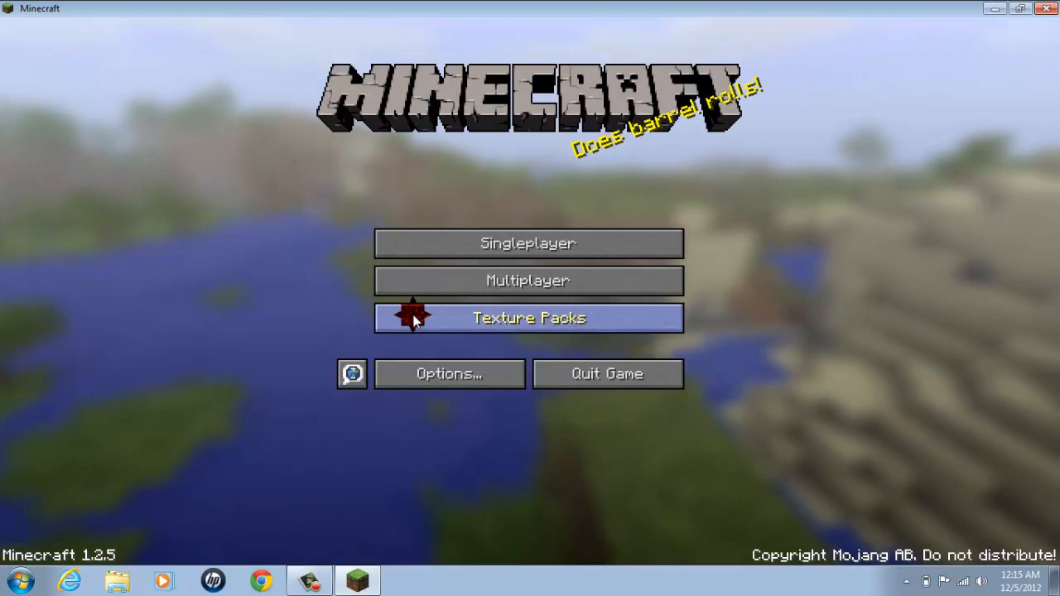
- Back out of the Multiplayer list and start a new Singleplayer world
click(527, 280)
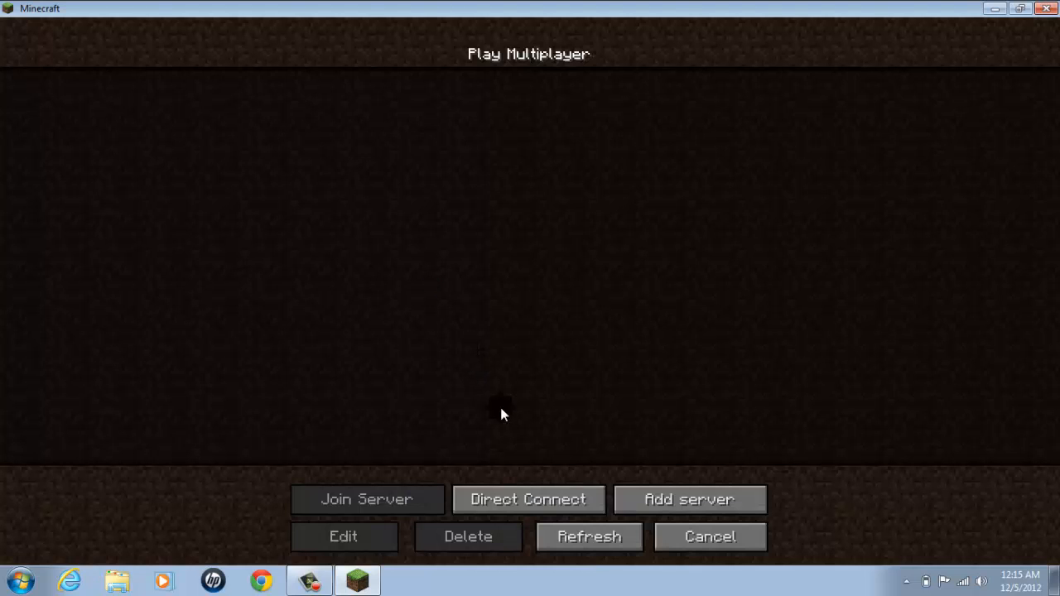
click(709, 536)
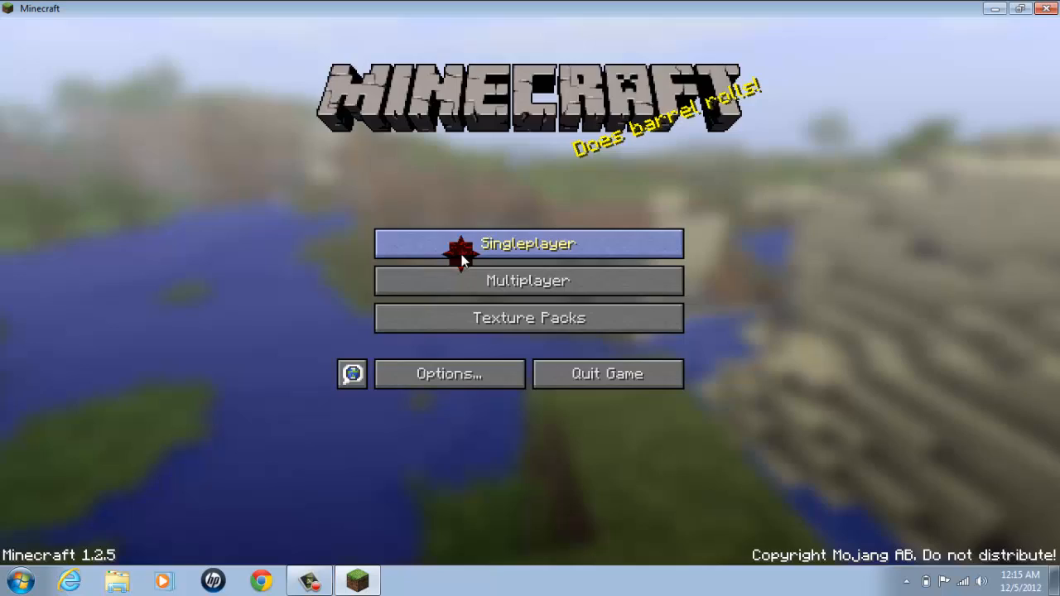
click(528, 242)
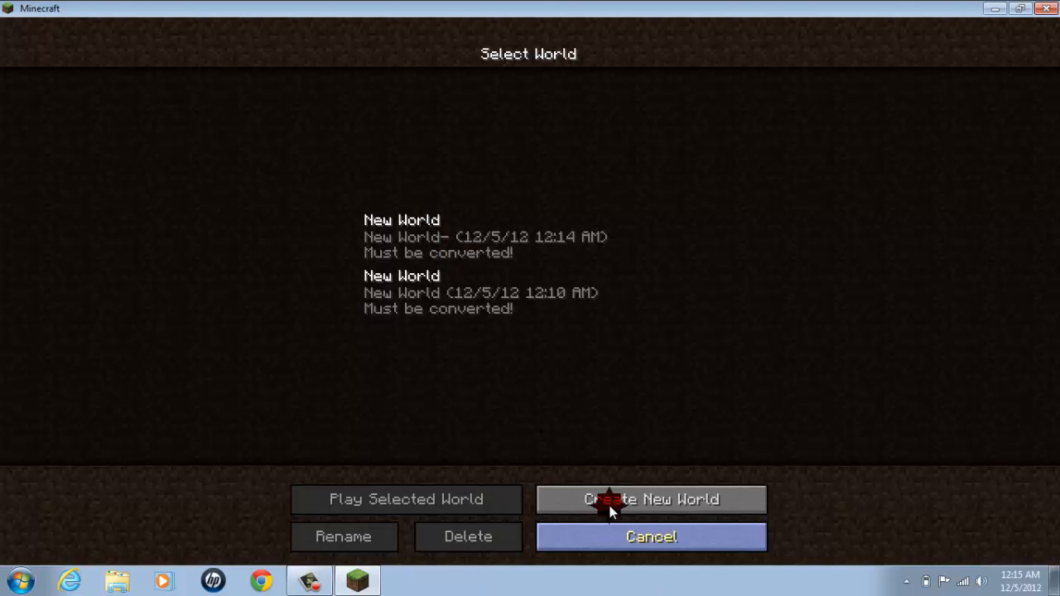
click(651, 498)
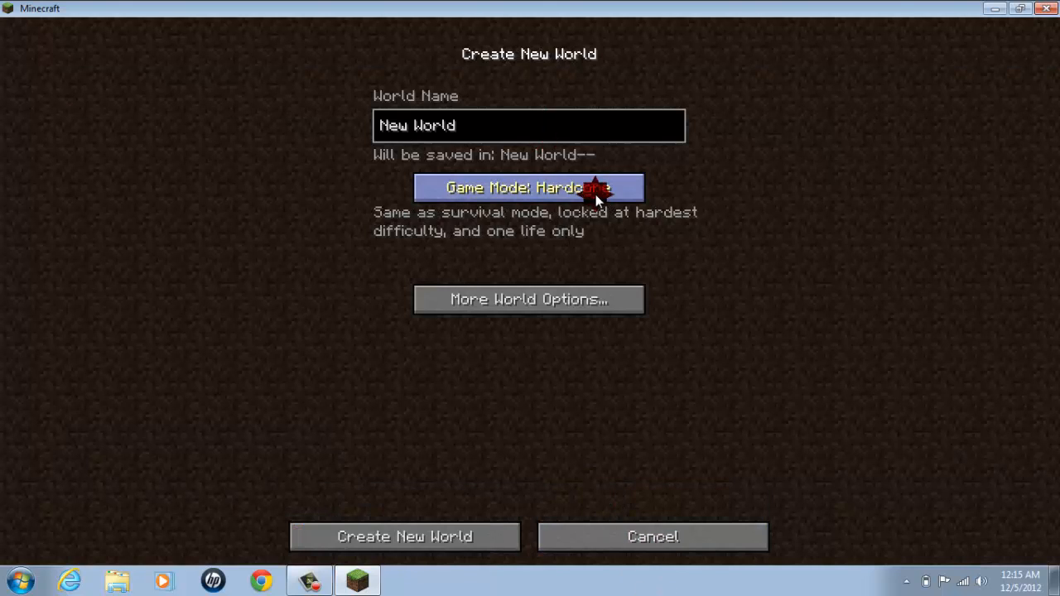
- Set Survival mode and Superflat world type, then generate the world
click(528, 187)
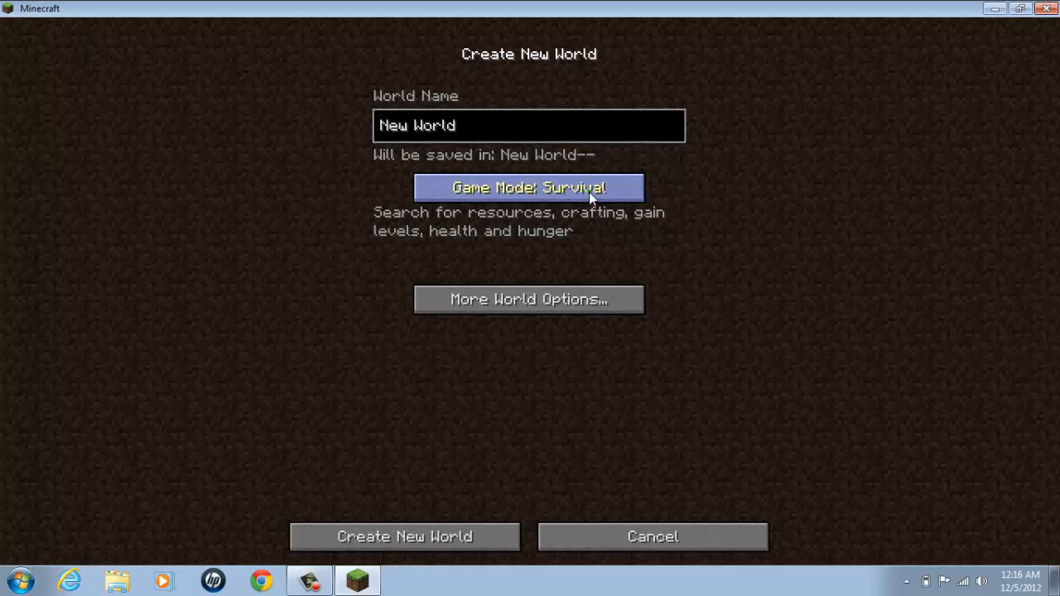
click(528, 299)
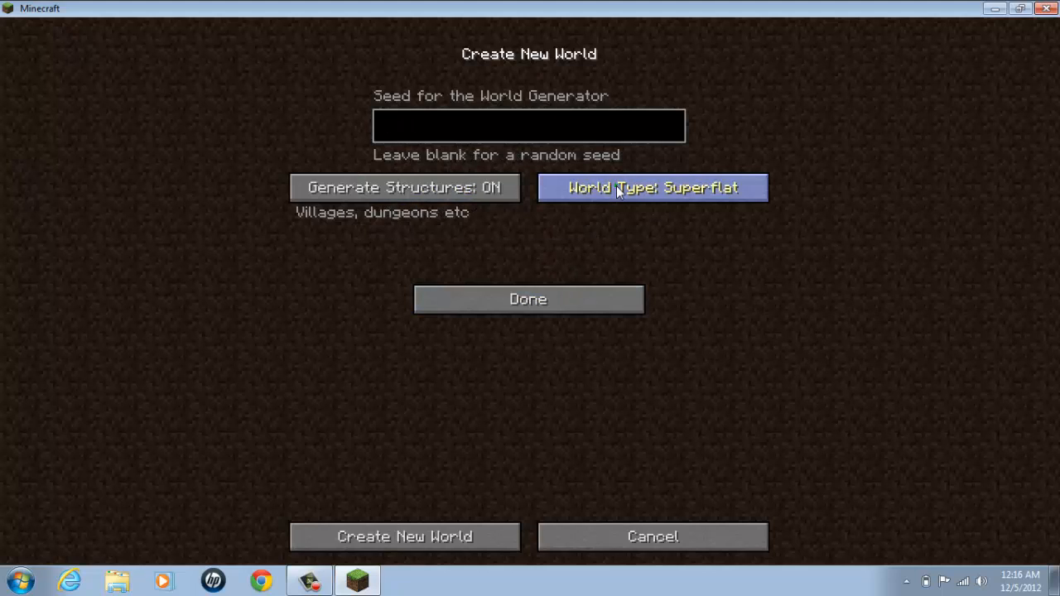
mouse_move(460, 414)
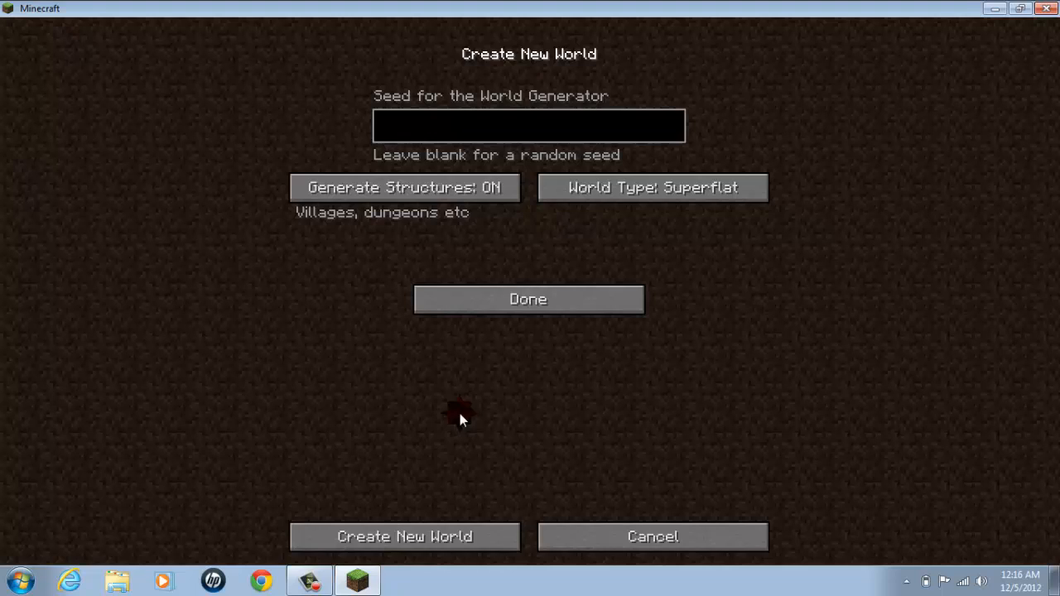
click(404, 537)
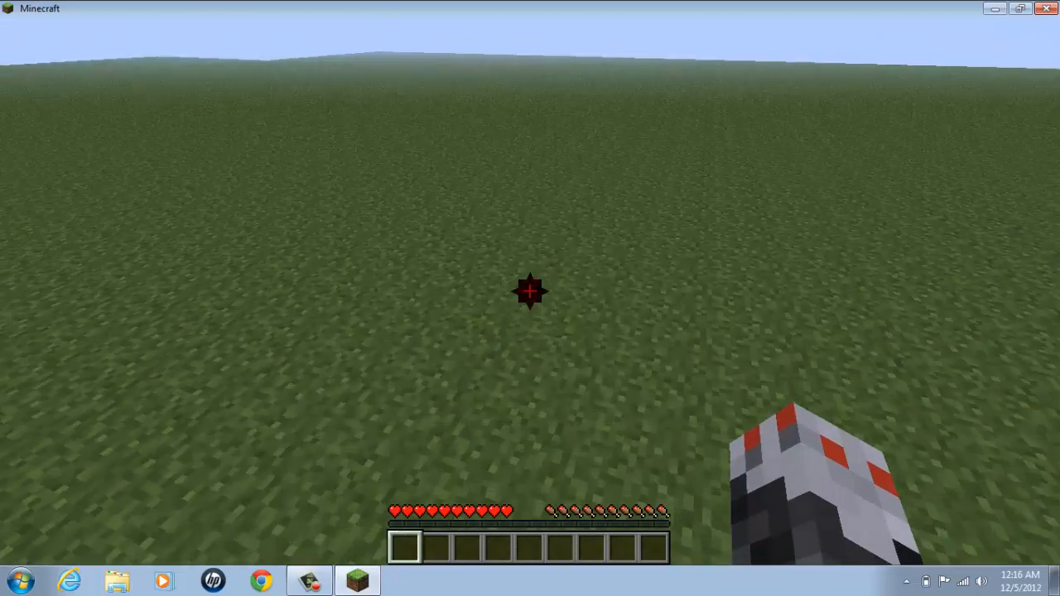
mouse_move(530, 249)
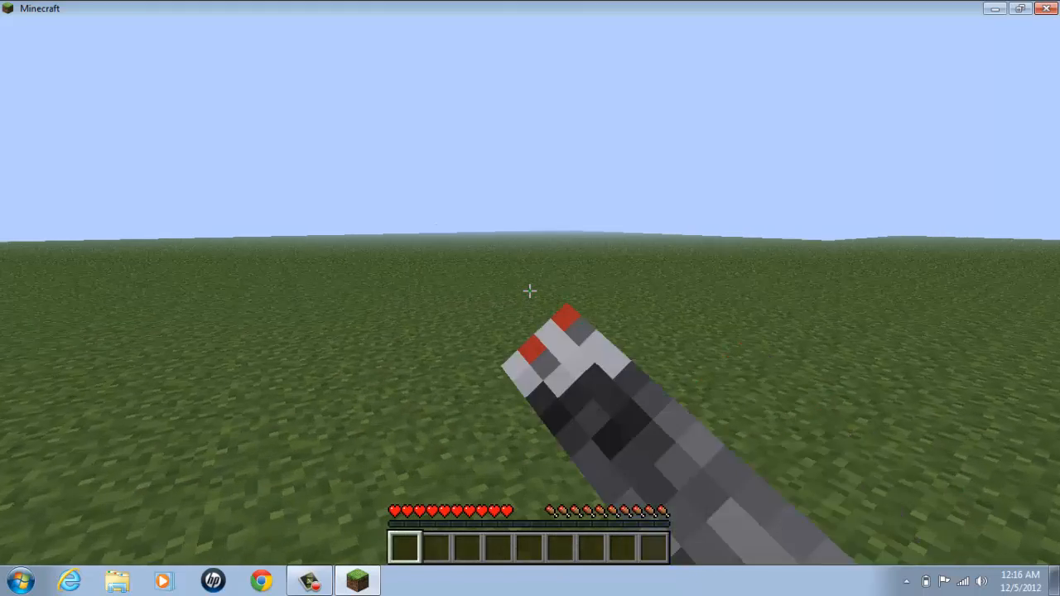
- Pause the superflat world with Esc so the Game menu opens and the level saves
key(Escape)
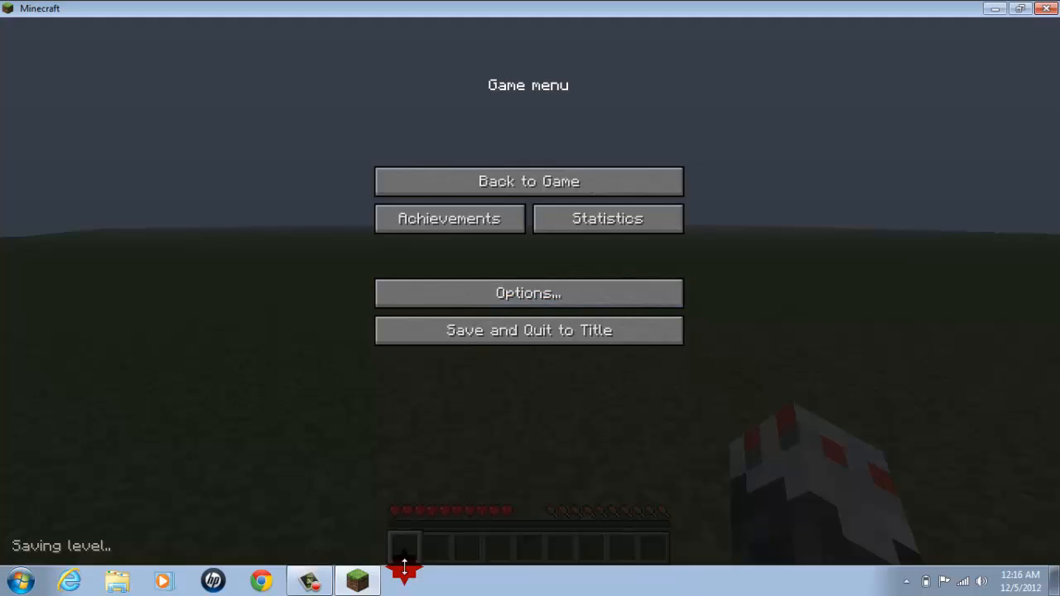